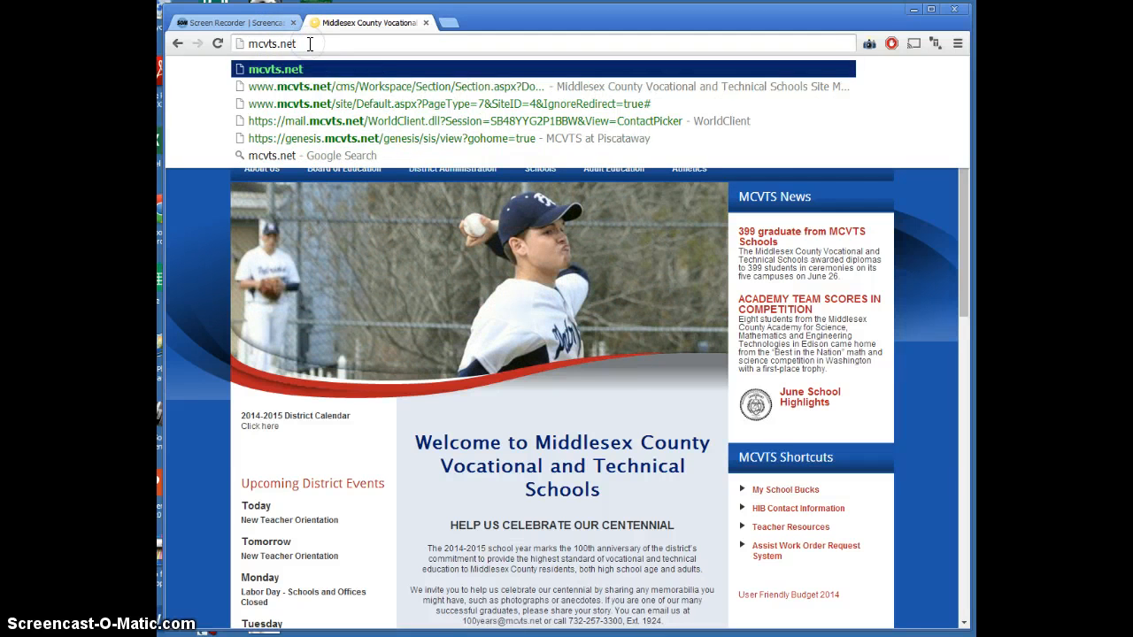
- Load mcvts.net, open Sign In, and enter the user name and password
{"action": "left_click", "coordinate": [540, 168]}
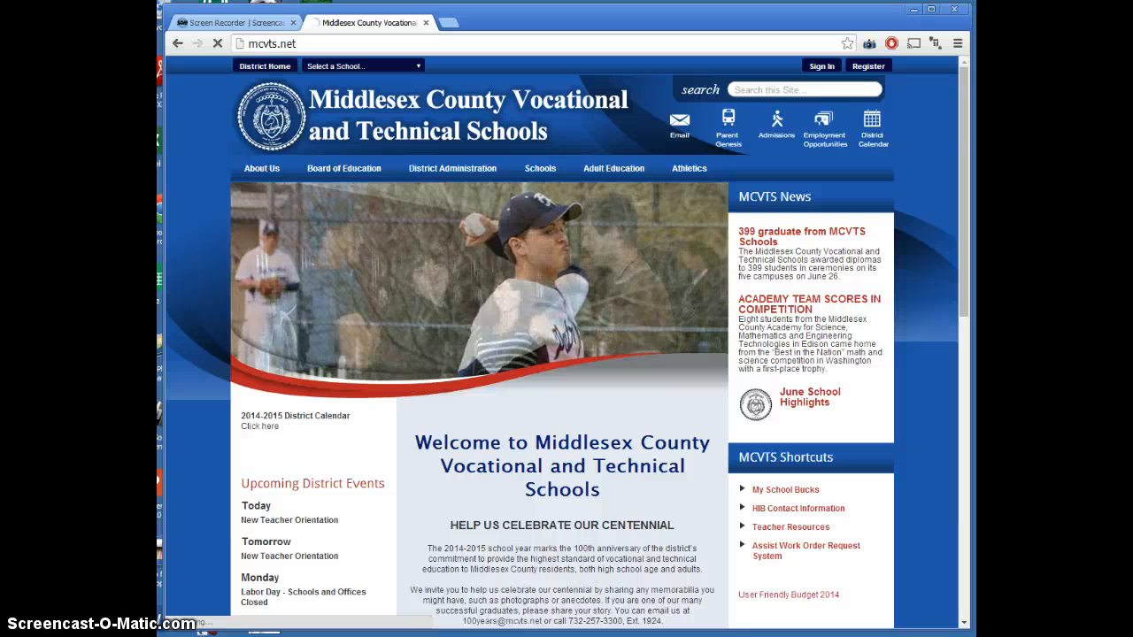
{"action": "mouse_move", "coordinate": [821, 65]}
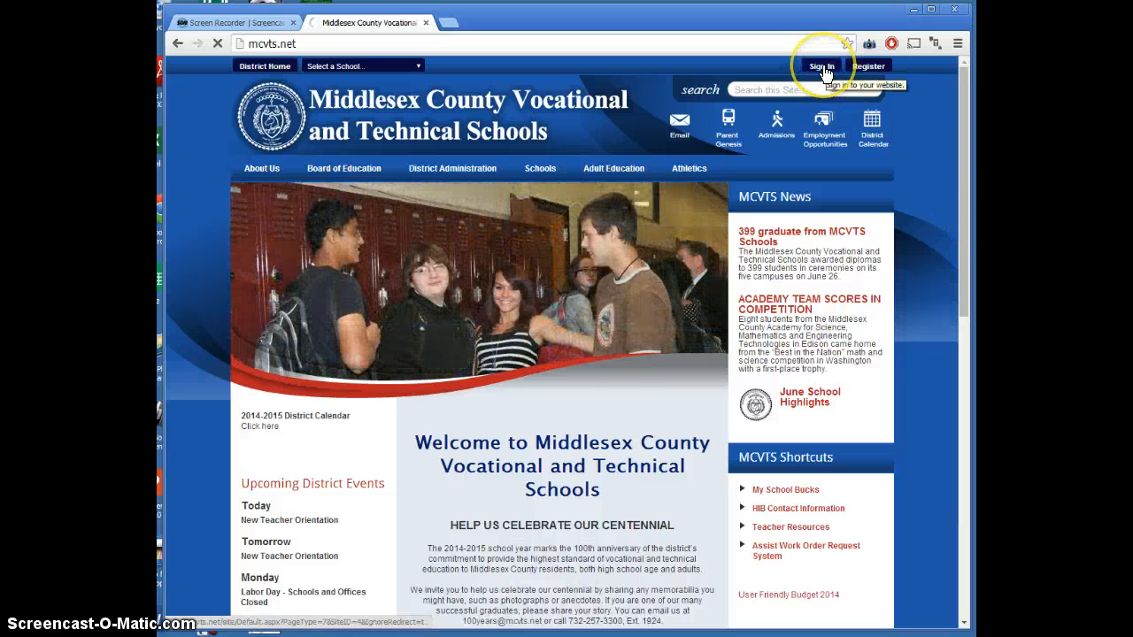
{"action": "left_click", "coordinate": [822, 66]}
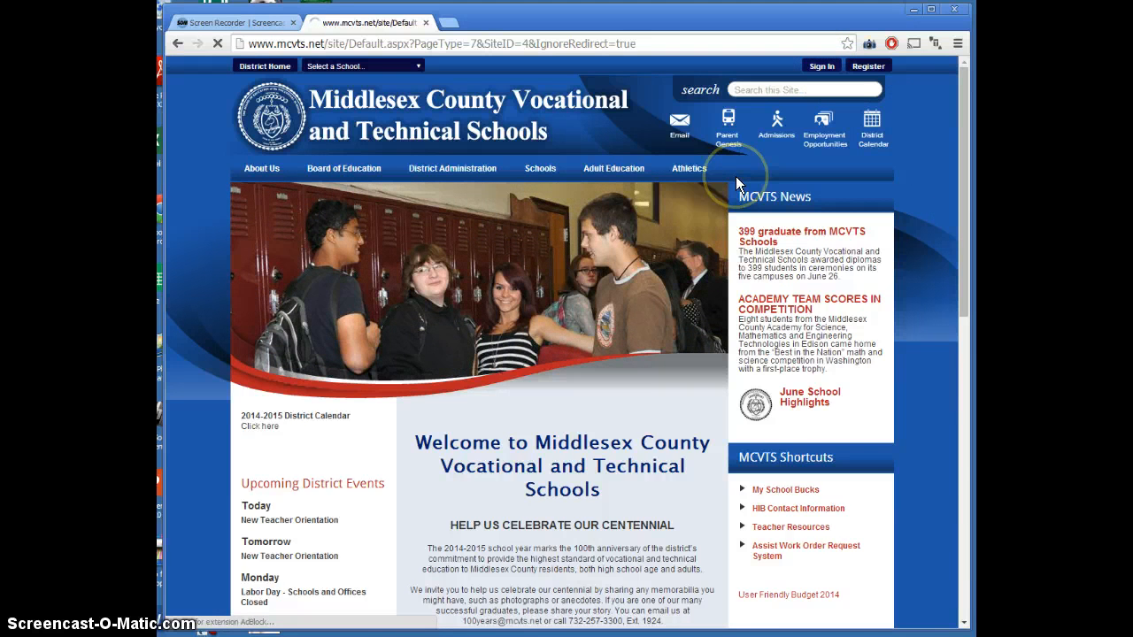
{"action": "left_click", "coordinate": [820, 65]}
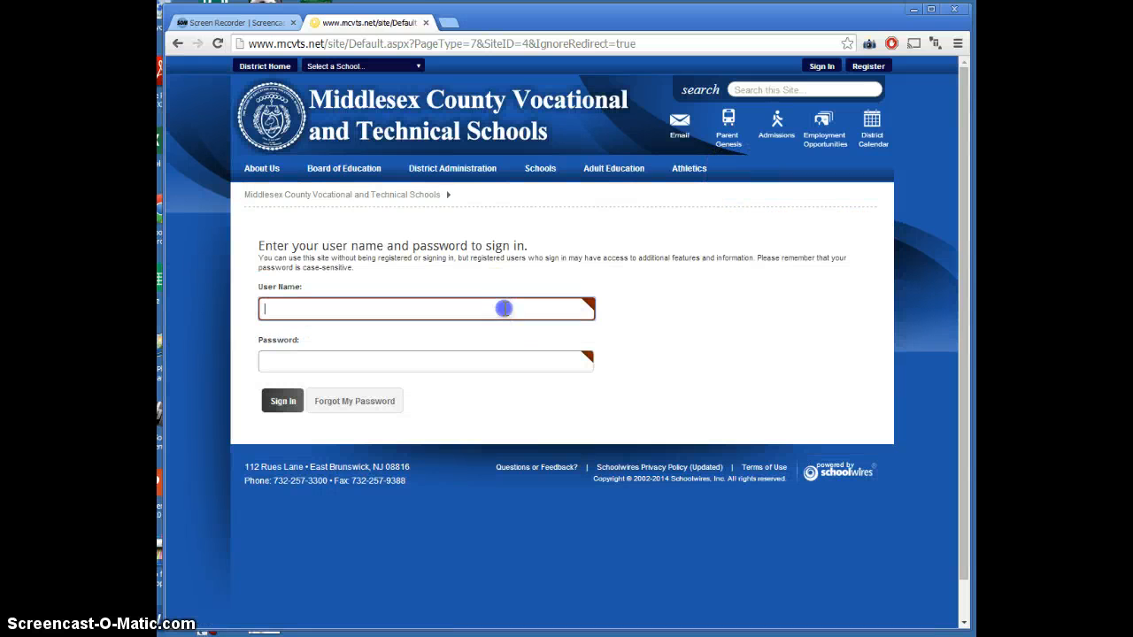
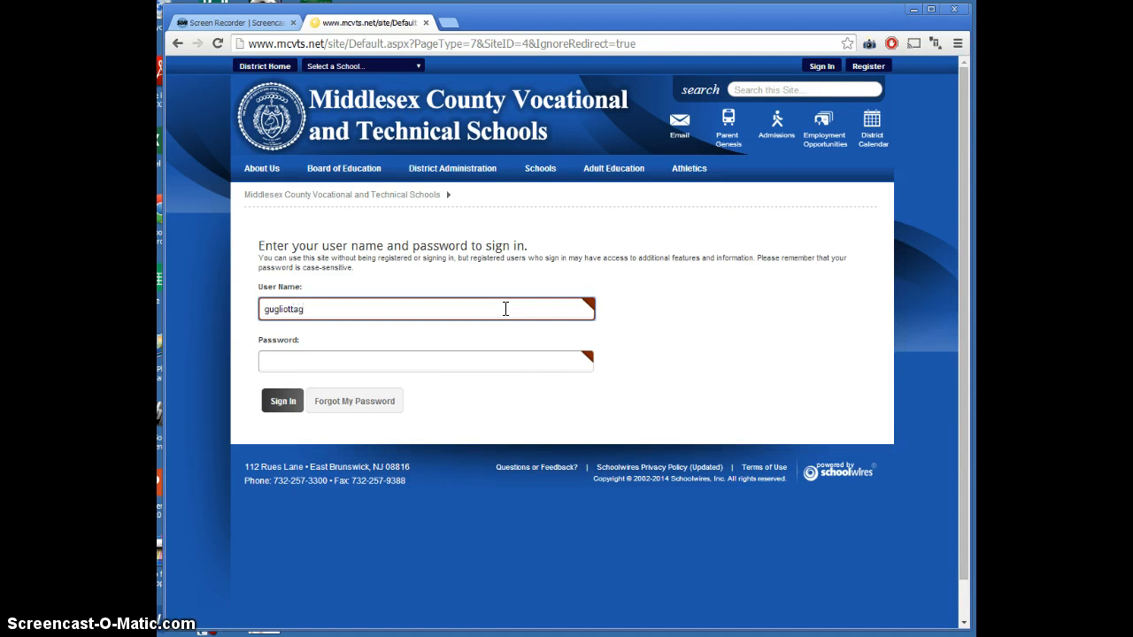
{"action": "left_click", "coordinate": [426, 361]}
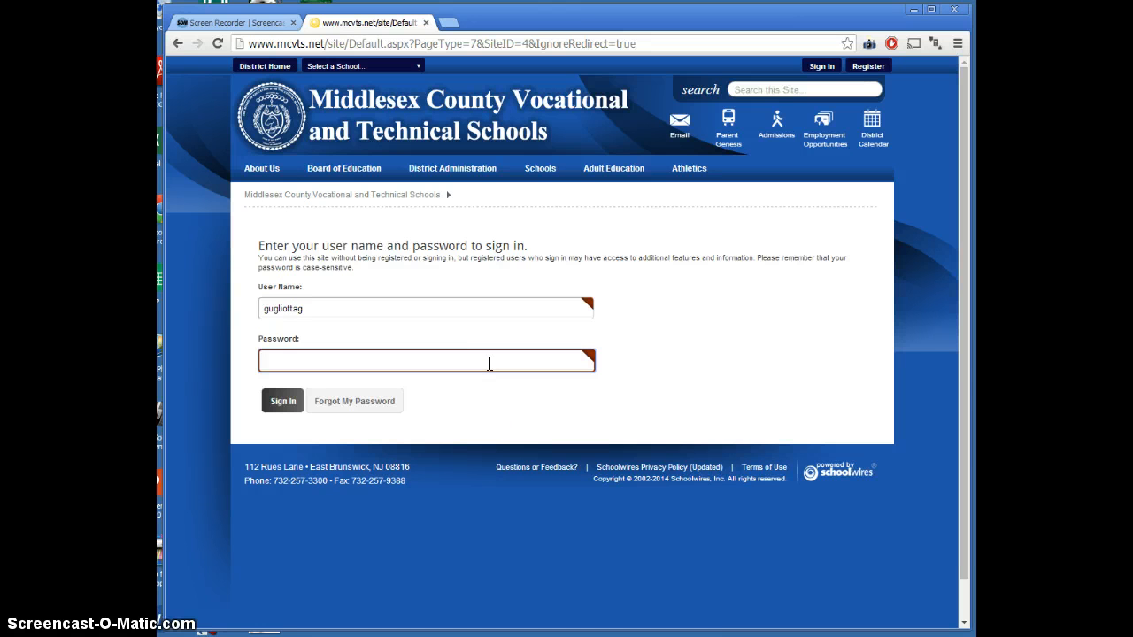
{"action": "type", "text": "•"}
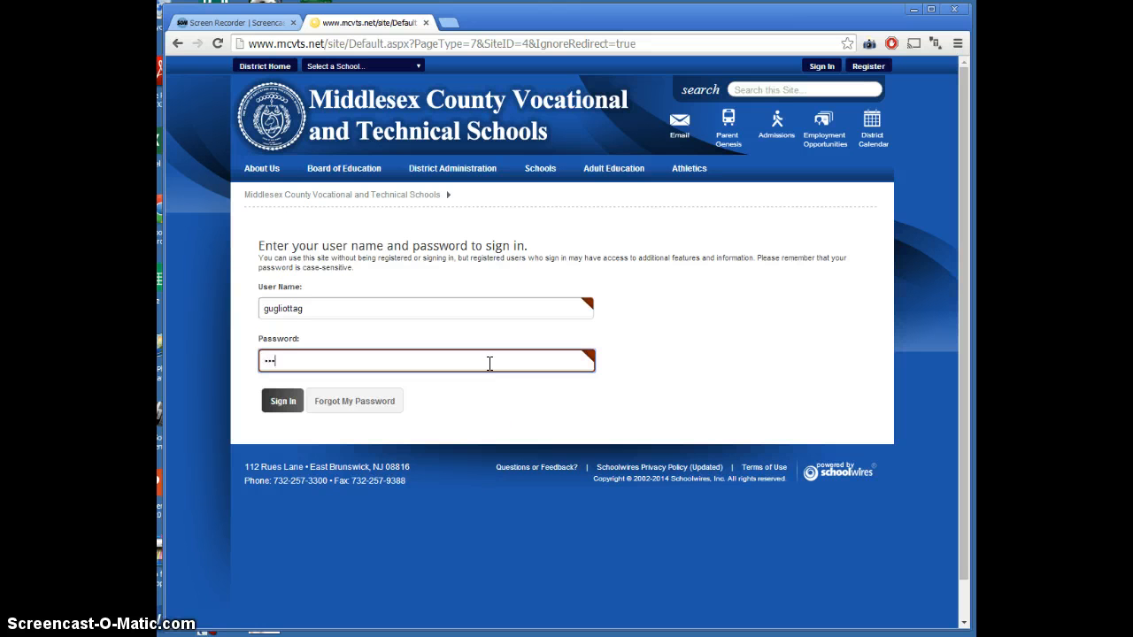
{"action": "type", "text": "••••"}
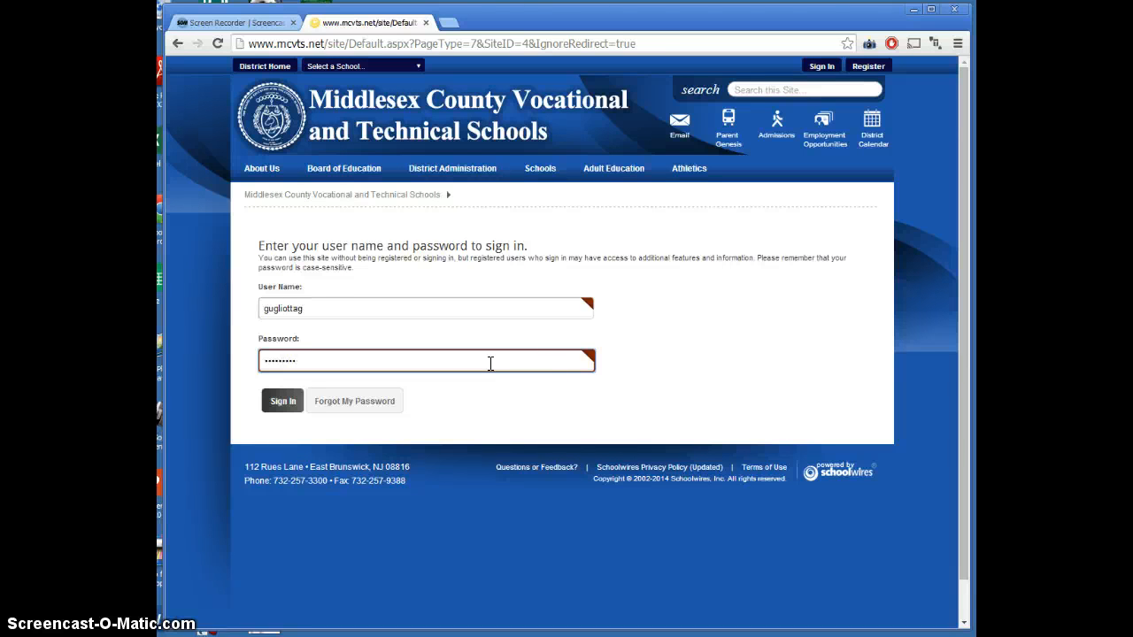
{"action": "mouse_move", "coordinate": [674, 404]}
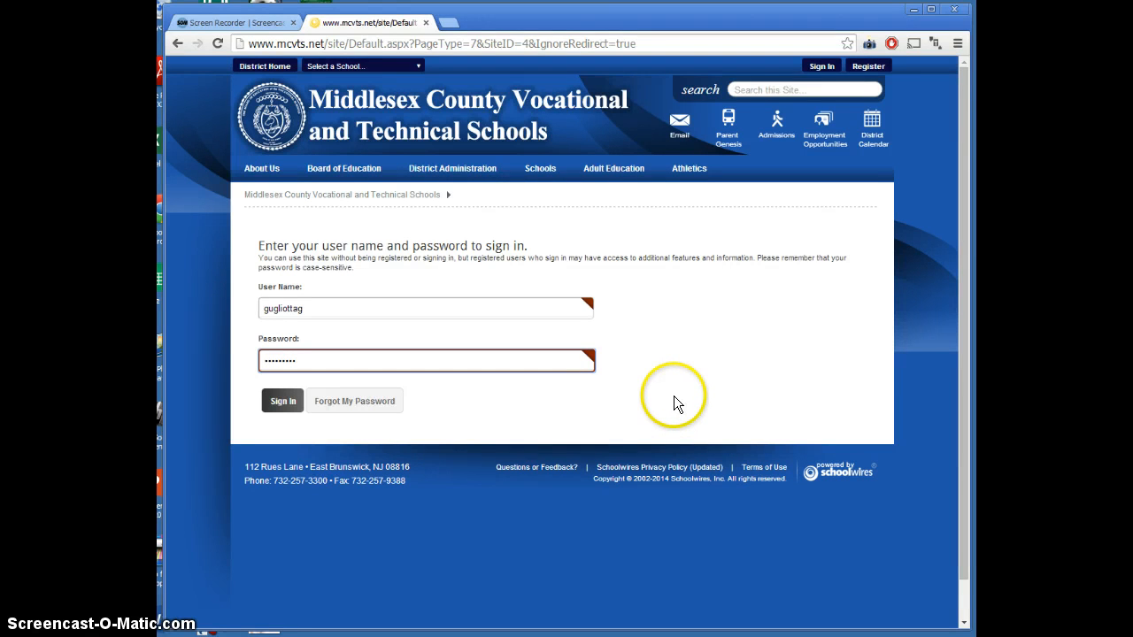
{"action": "mouse_move", "coordinate": [691, 389]}
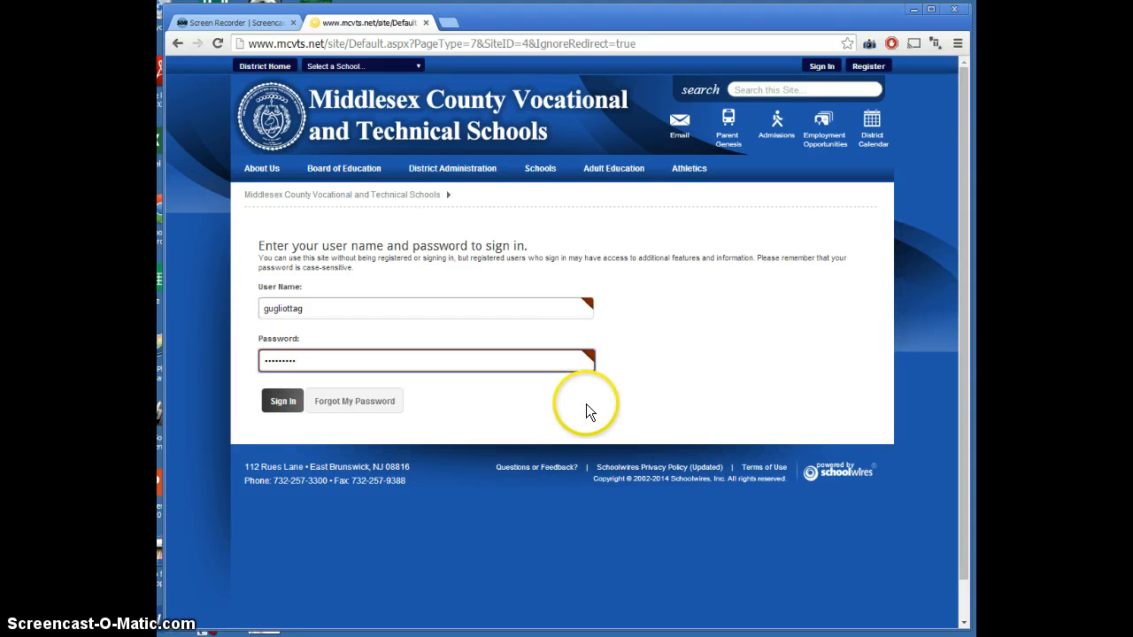
{"action": "mouse_move", "coordinate": [489, 429]}
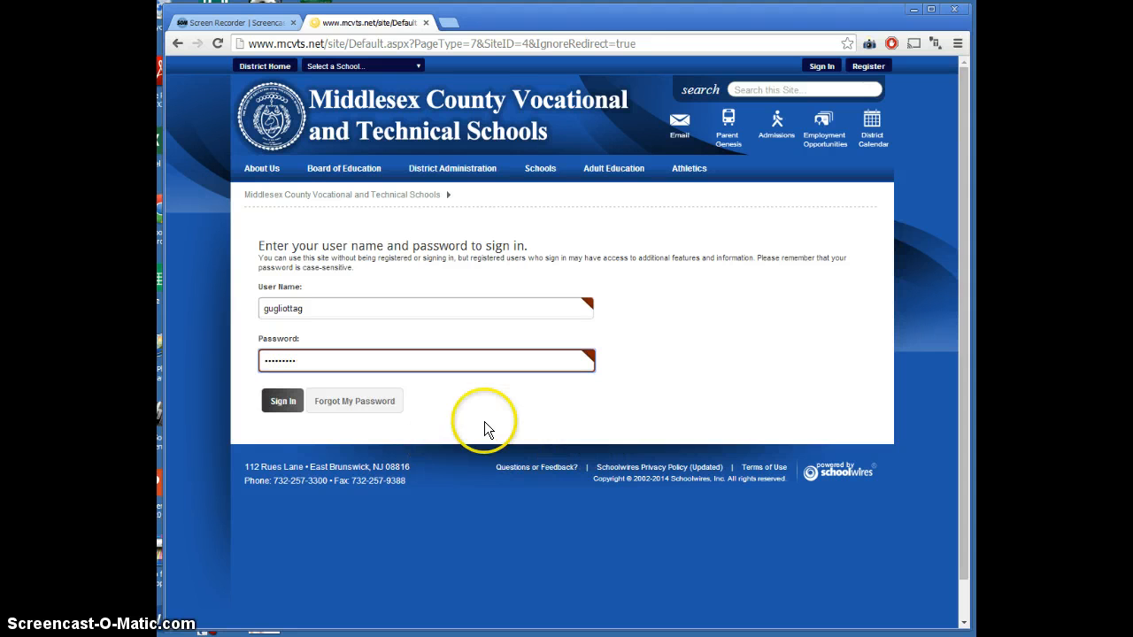
{"action": "mouse_move", "coordinate": [491, 425]}
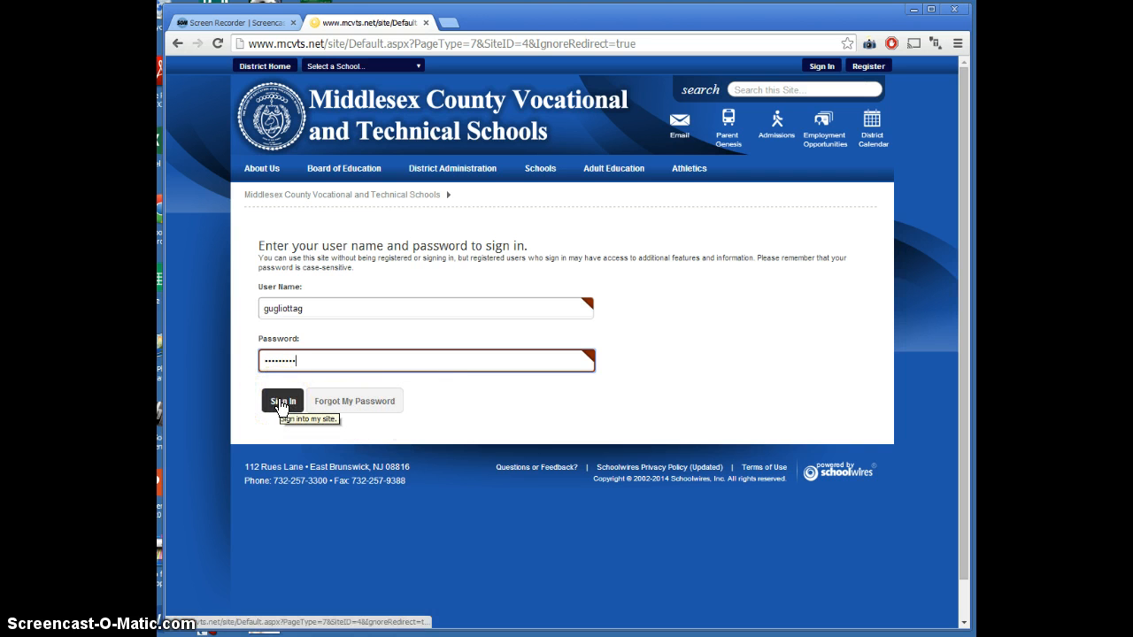
- Submit the sign-in and open Site Manager on the Library/Media Center section
{"action": "left_click", "coordinate": [283, 400]}
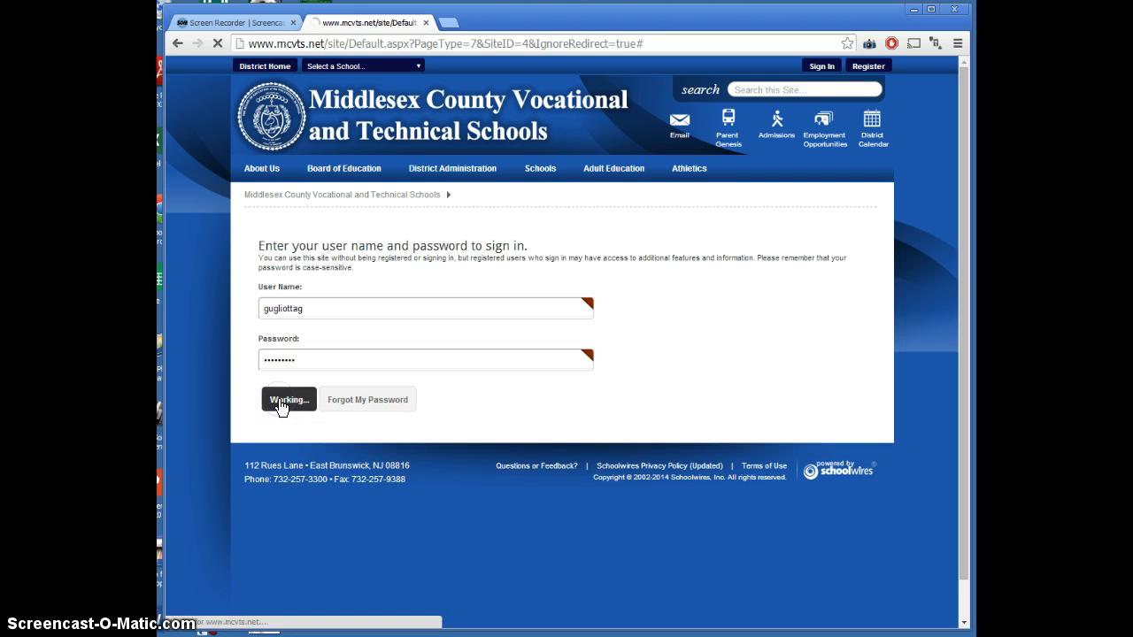
{"action": "left_click", "coordinate": [288, 399]}
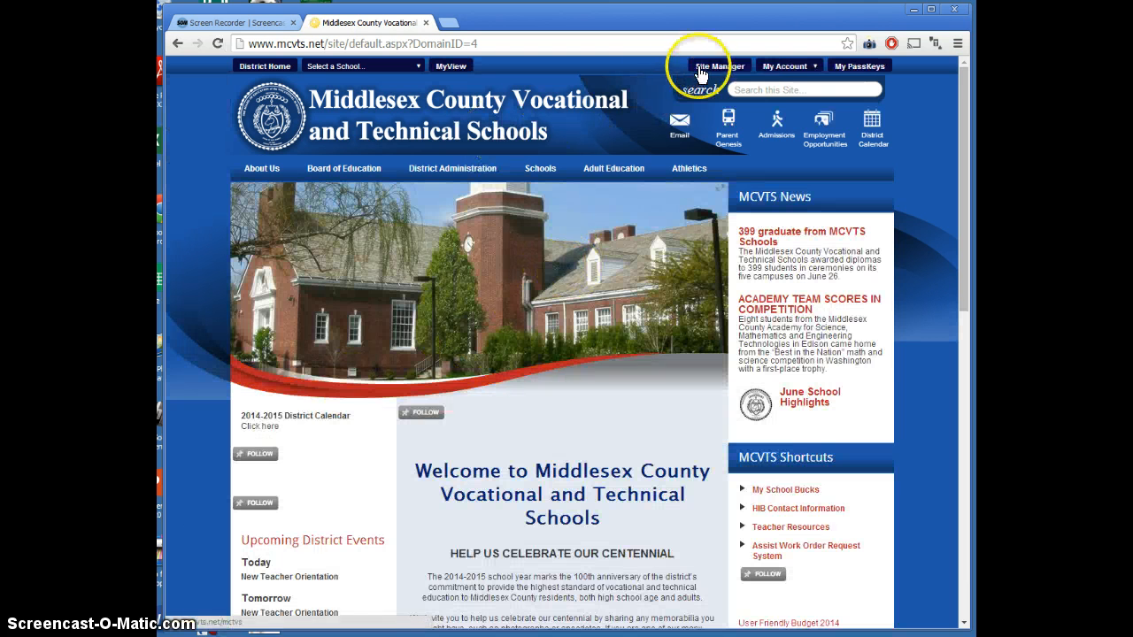
{"action": "mouse_move", "coordinate": [702, 69]}
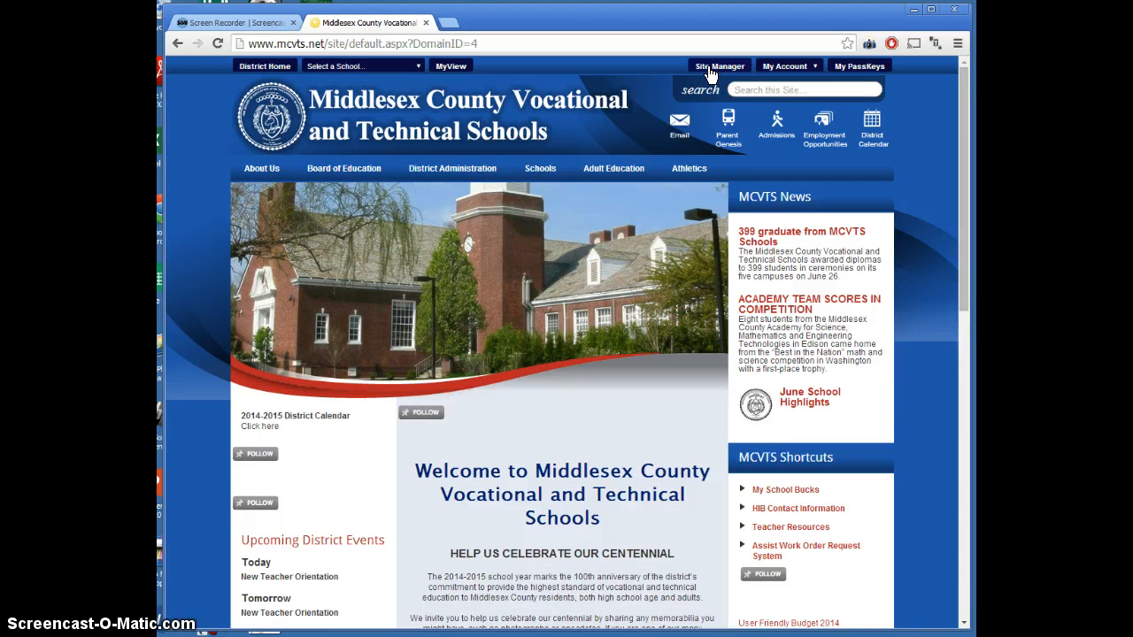
{"action": "left_click", "coordinate": [718, 66]}
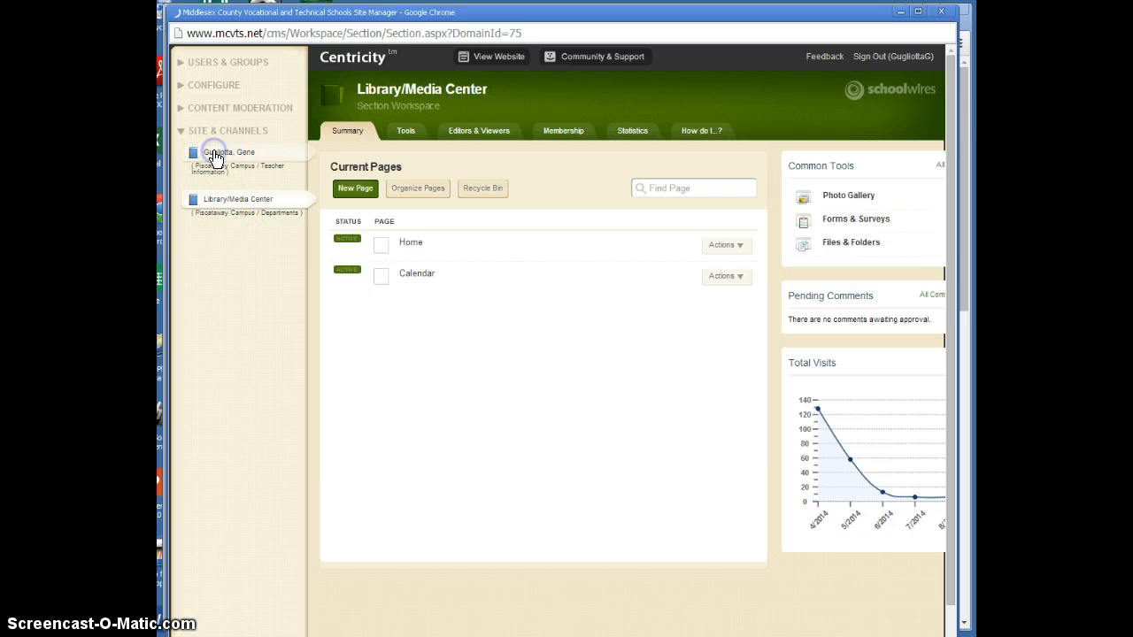
{"action": "left_click", "coordinate": [228, 152]}
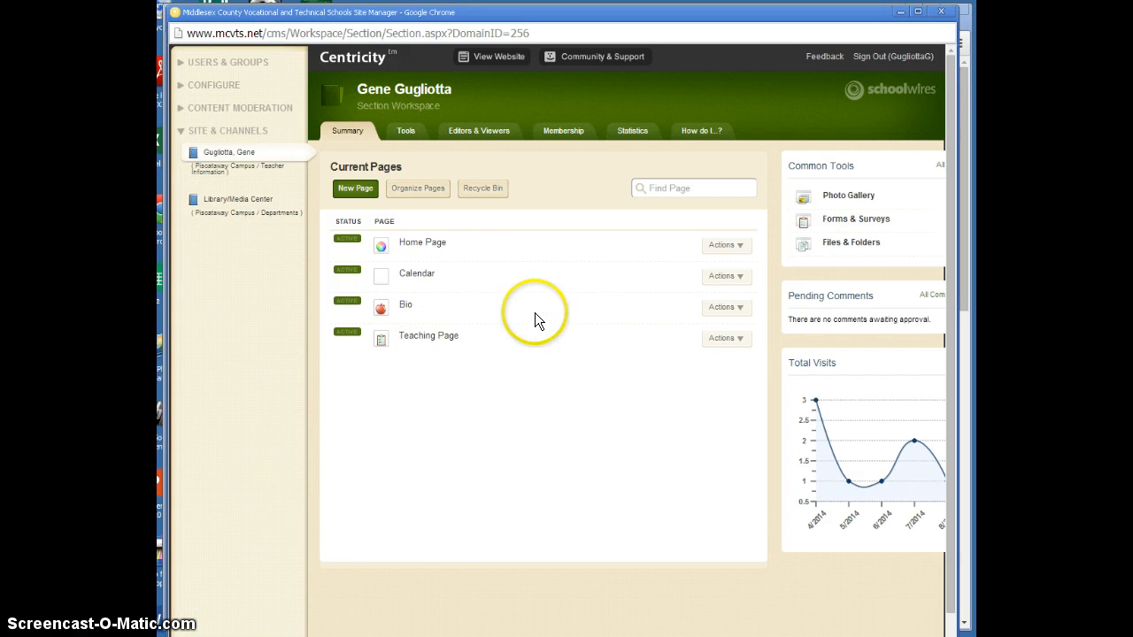
{"action": "mouse_move", "coordinate": [624, 312]}
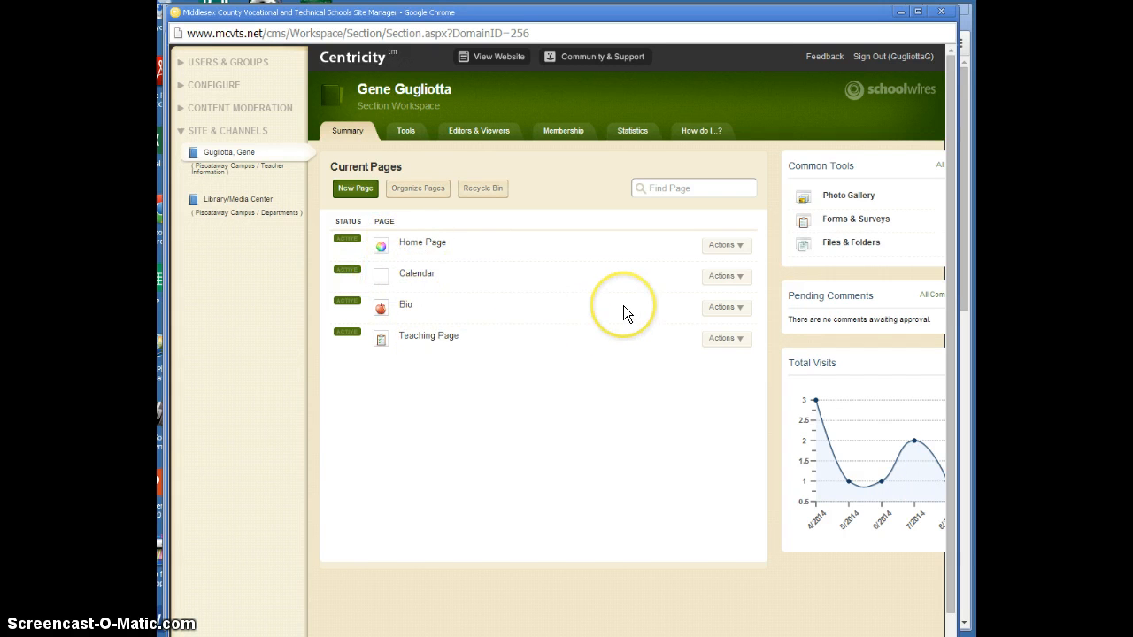
{"action": "mouse_move", "coordinate": [624, 311]}
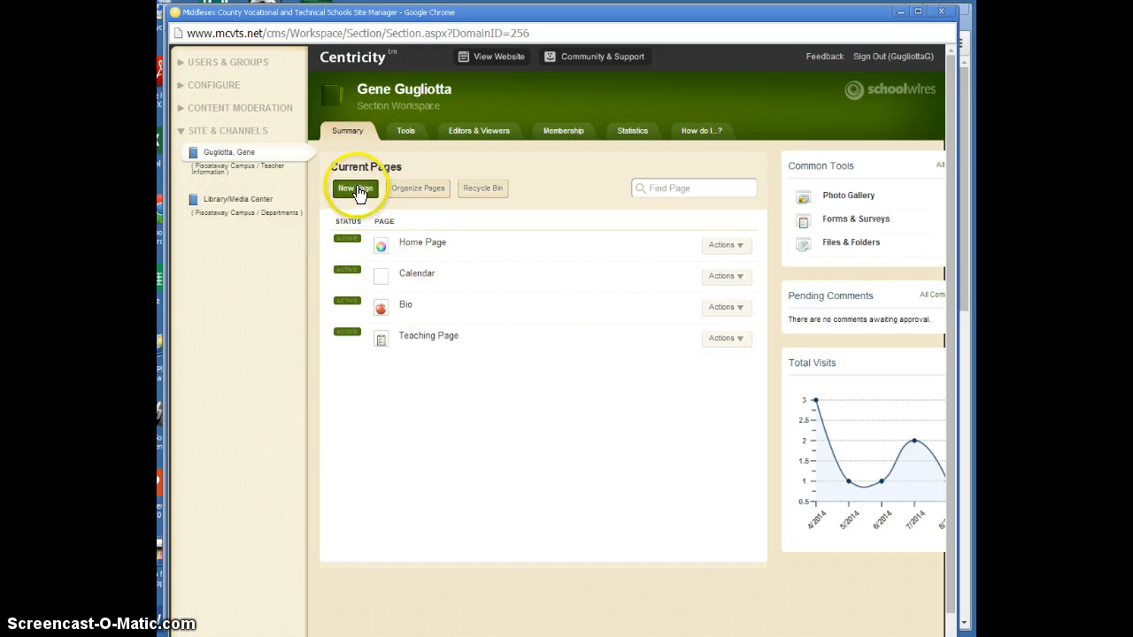
- Create a new Blank Page named 'Sample Page' and save it
{"action": "left_click", "coordinate": [356, 188]}
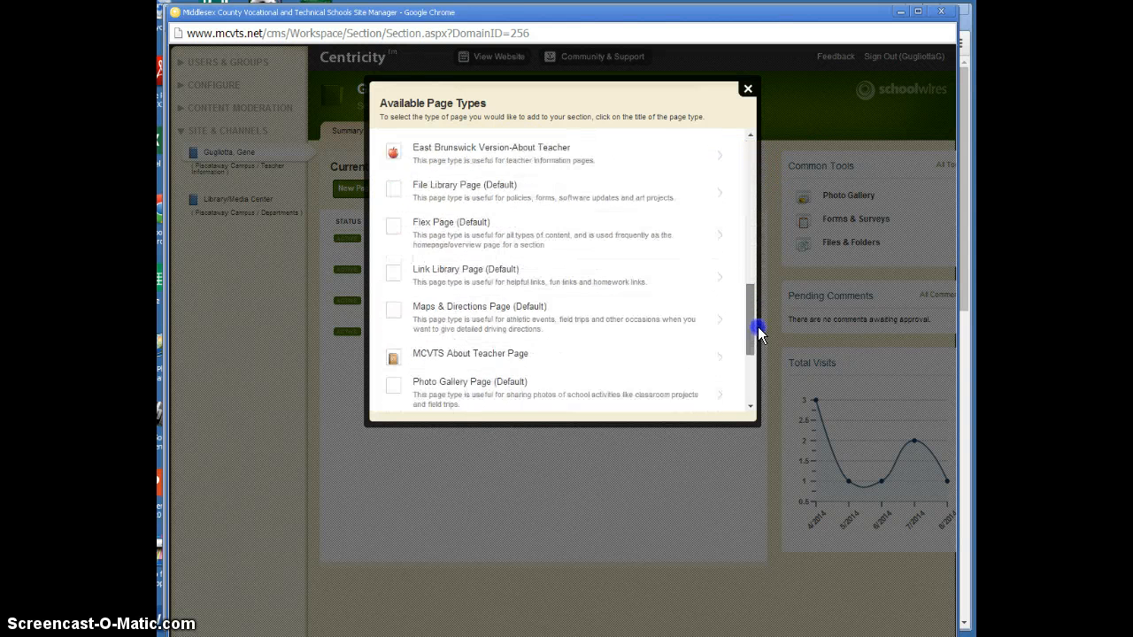
{"action": "scroll", "scroll_direction": "down", "scroll_amount": 3}
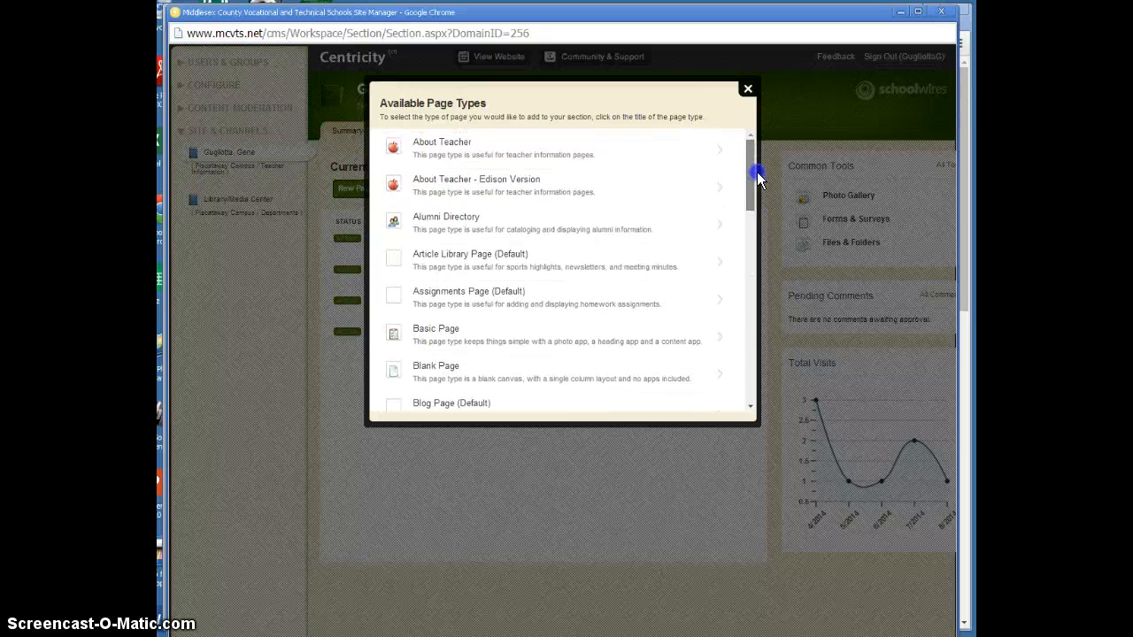
{"action": "scroll", "scroll_direction": "down", "scroll_amount": 3}
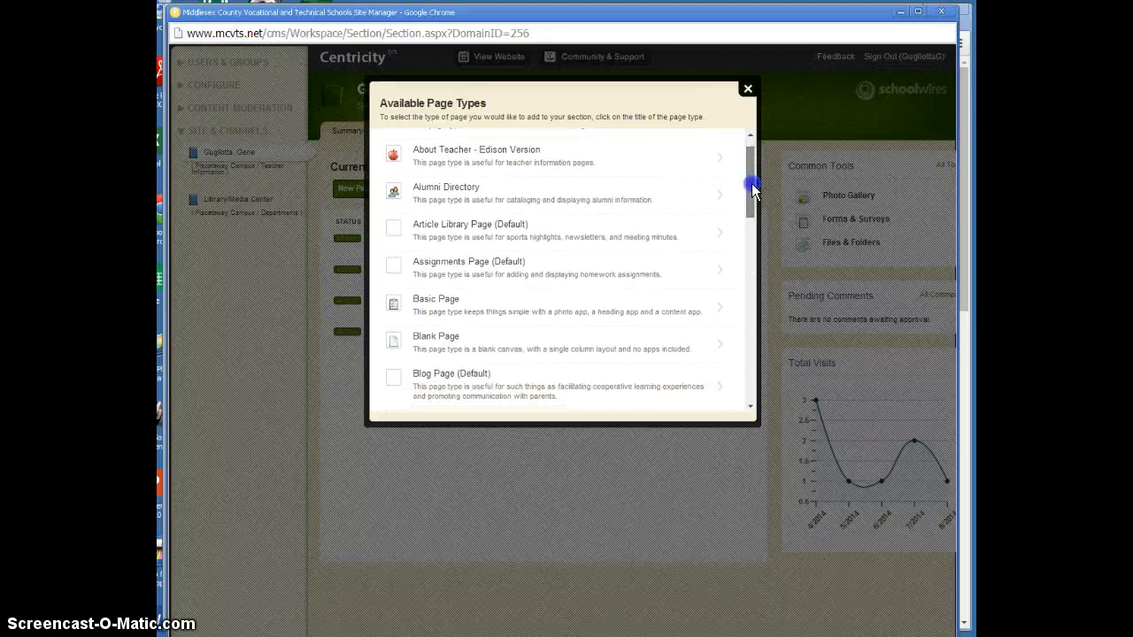
{"action": "scroll", "scroll_direction": "down", "scroll_amount": 3}
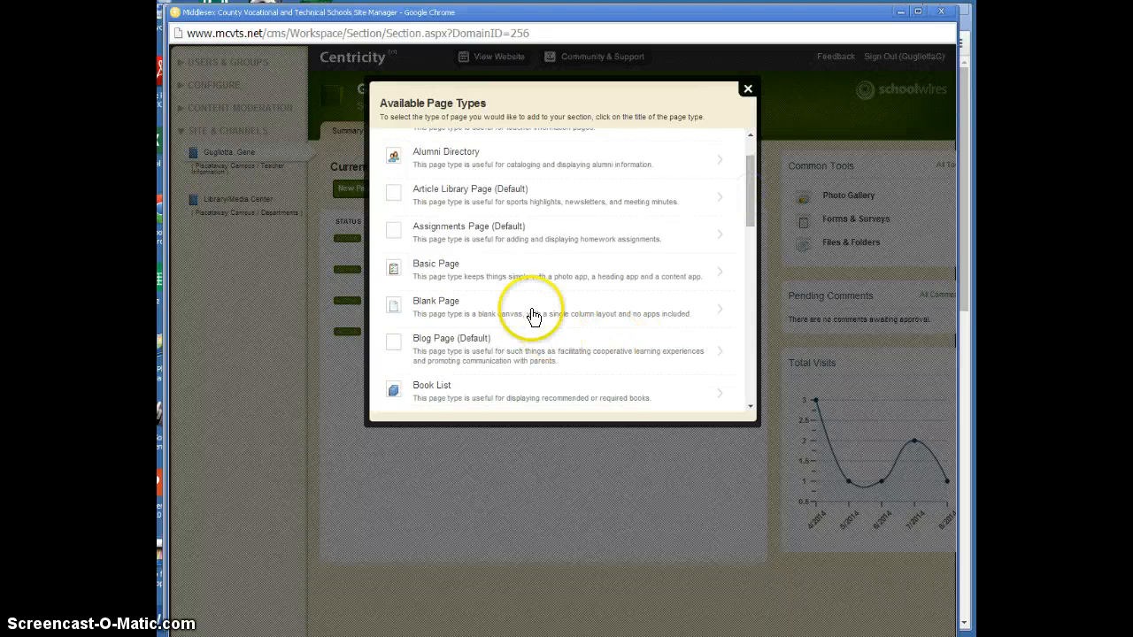
{"action": "mouse_move", "coordinate": [435, 301]}
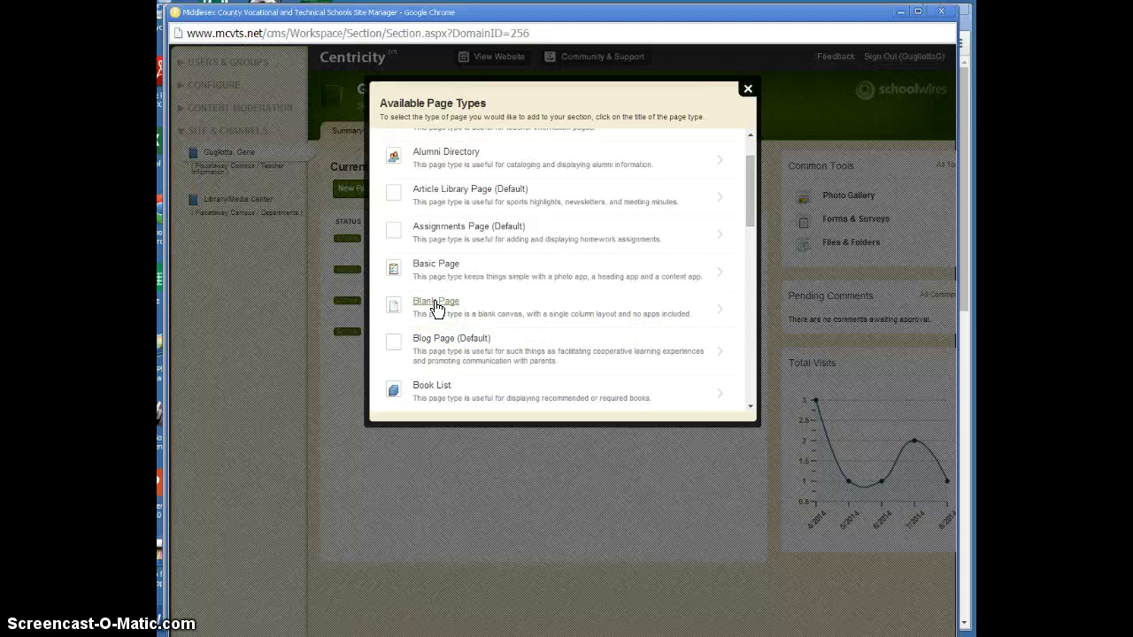
{"action": "left_click", "coordinate": [434, 301]}
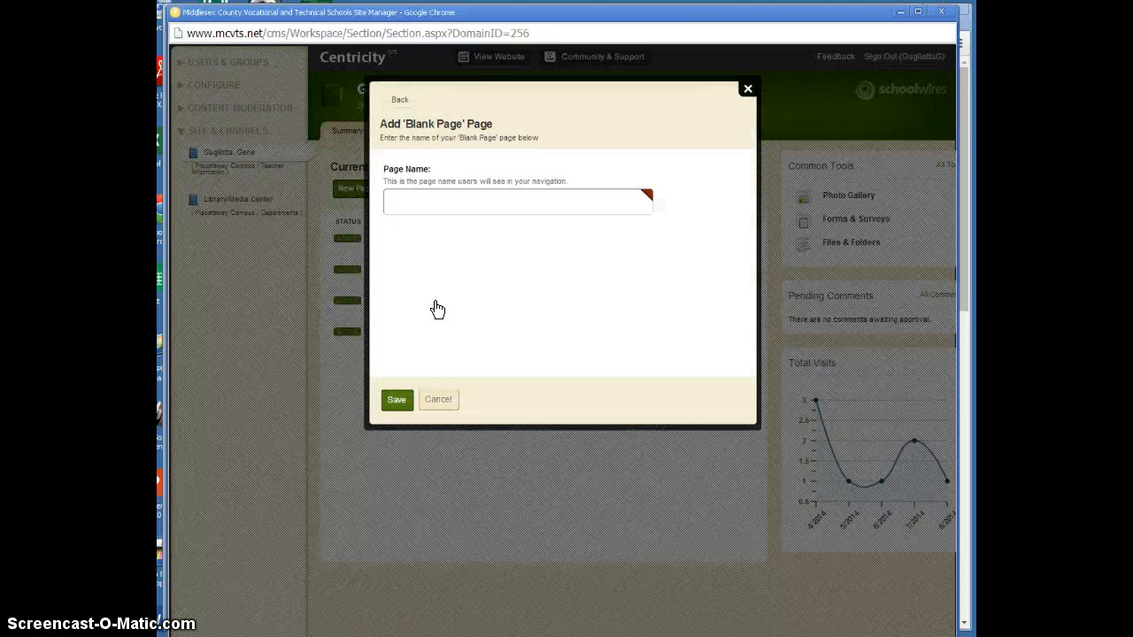
{"action": "left_click", "coordinate": [518, 202]}
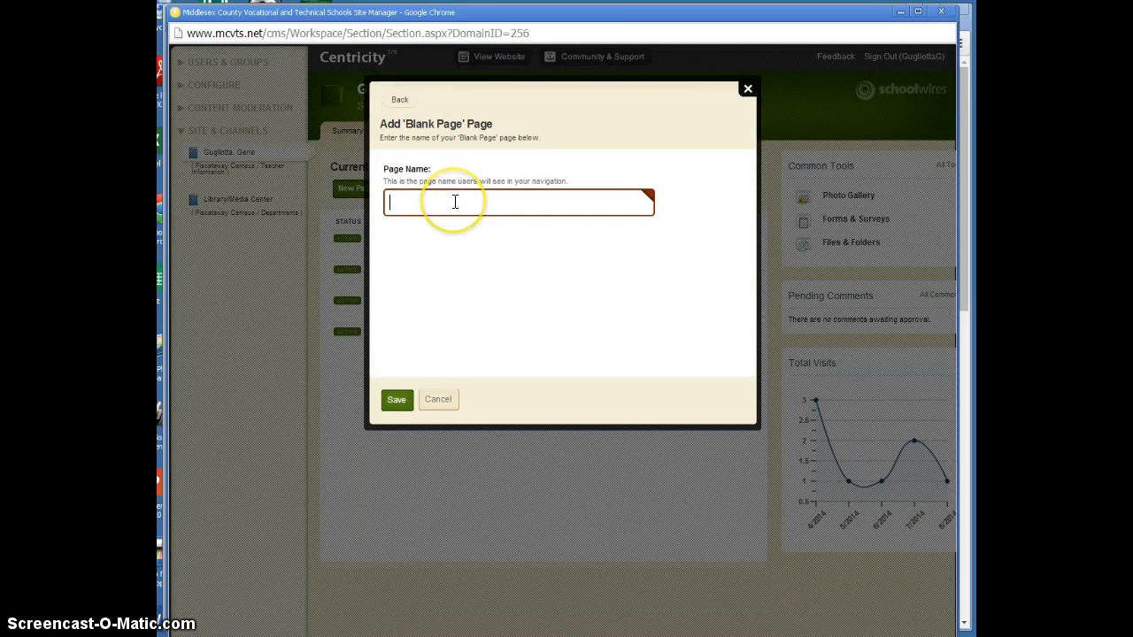
{"action": "type", "text": "S"}
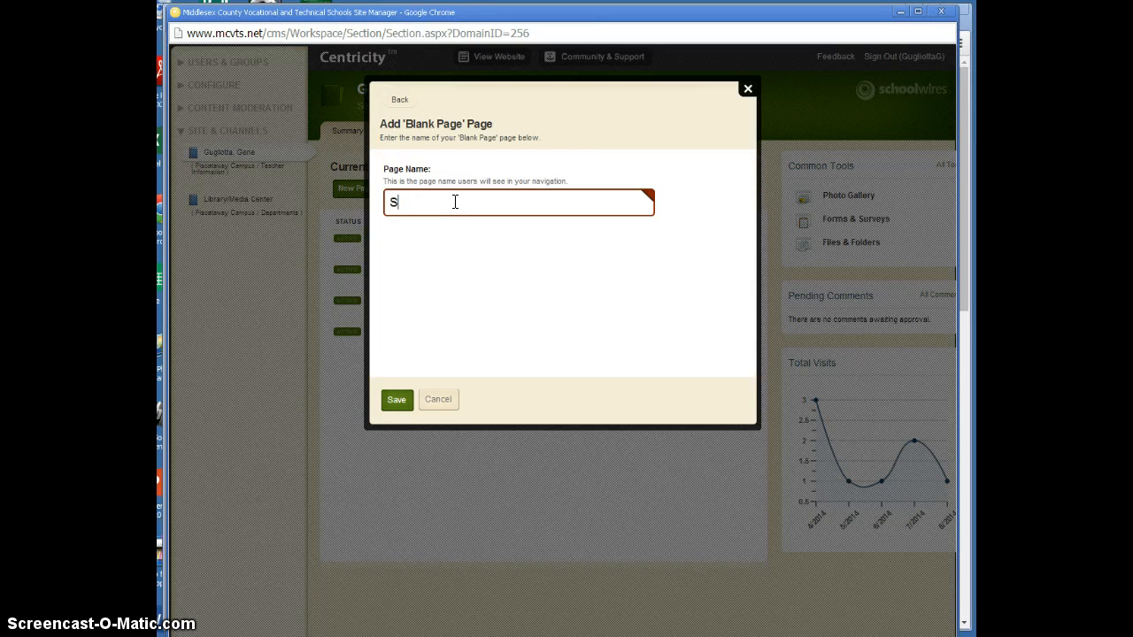
{"action": "type", "text": "ample"}
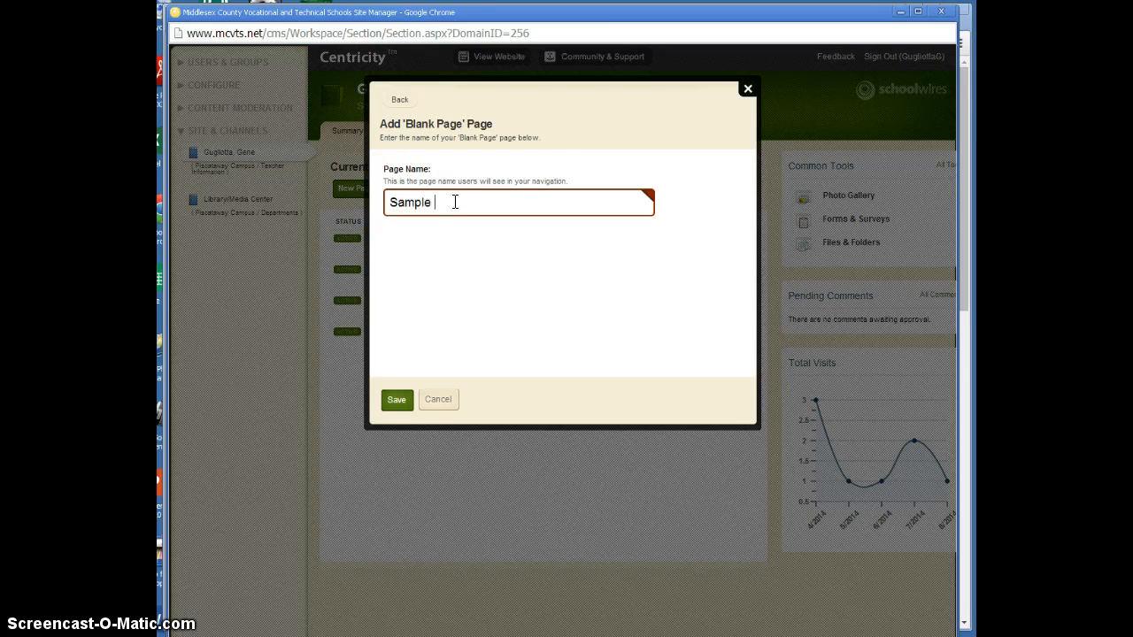
{"action": "type", "text": "Page"}
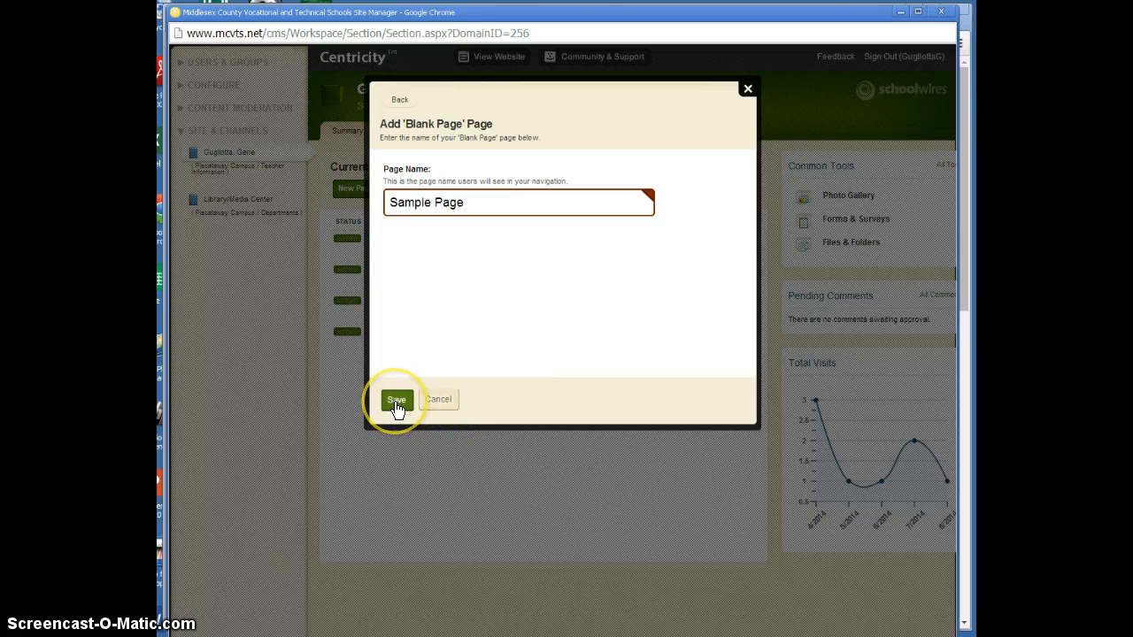
{"action": "left_click", "coordinate": [397, 400]}
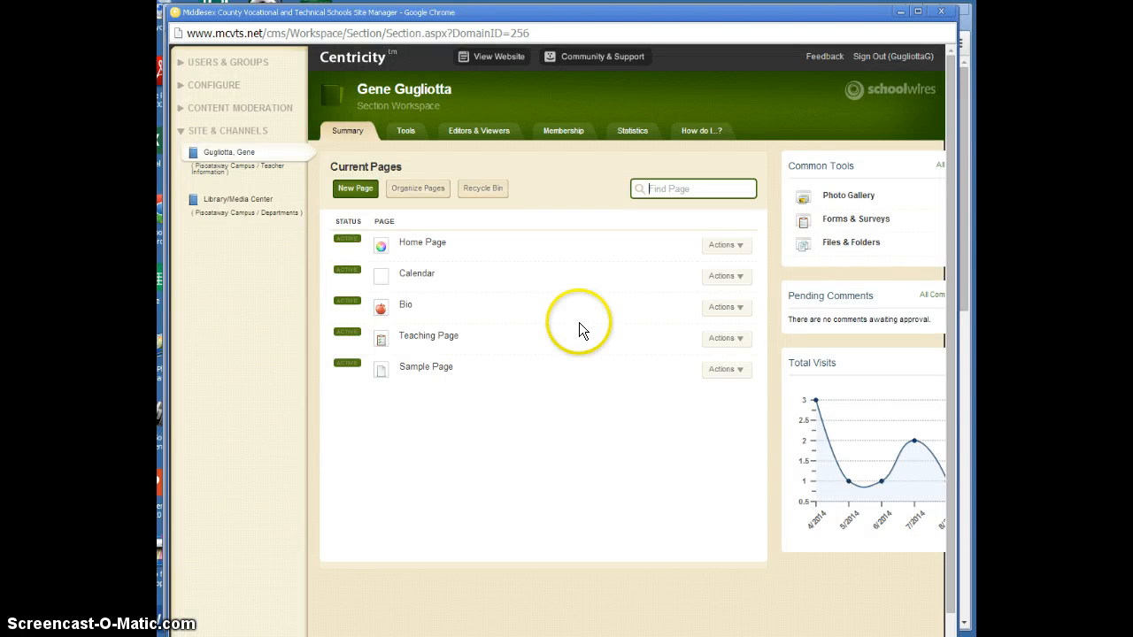
{"action": "mouse_move", "coordinate": [361, 252]}
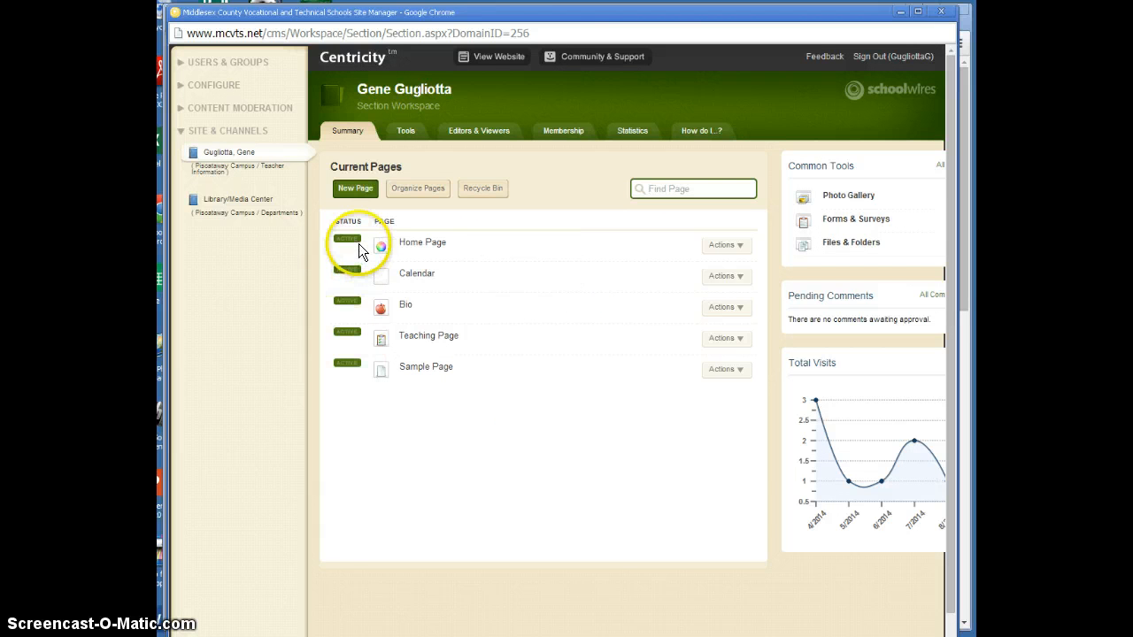
{"action": "mouse_move", "coordinate": [423, 366]}
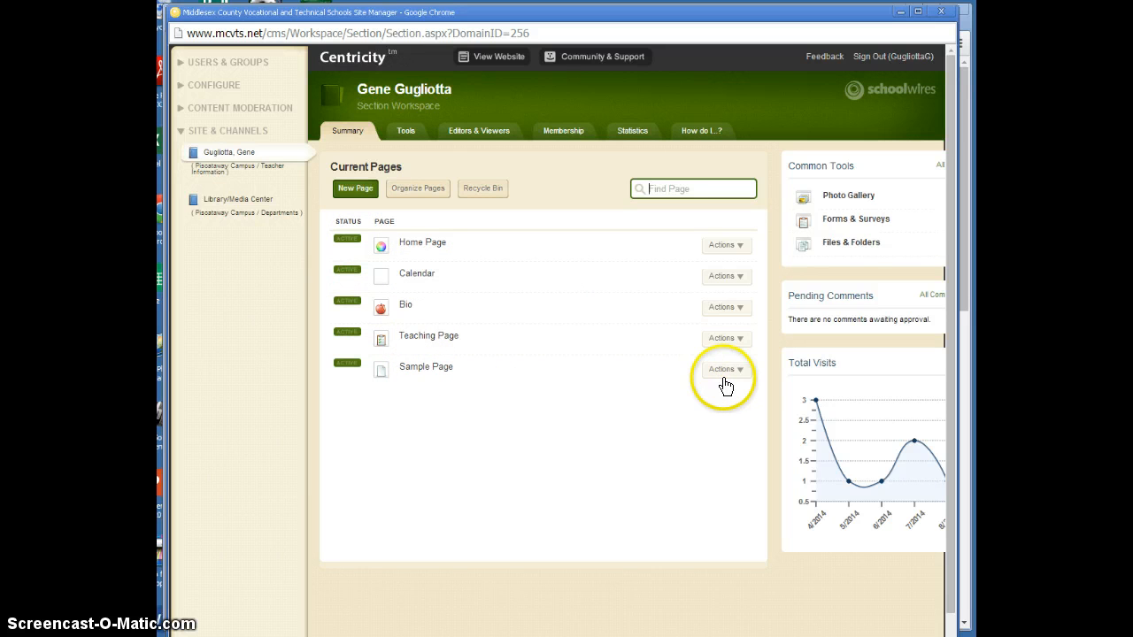
{"action": "mouse_move", "coordinate": [724, 369]}
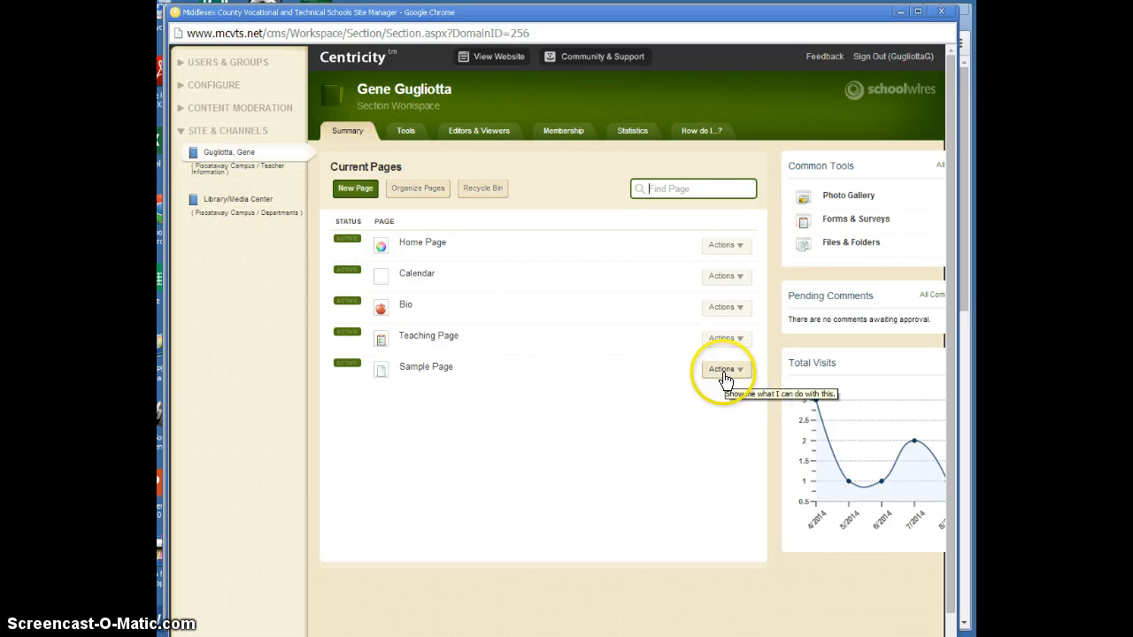
- Choose Edit Page from the Sample Page Actions dropdown
{"action": "left_click", "coordinate": [723, 369]}
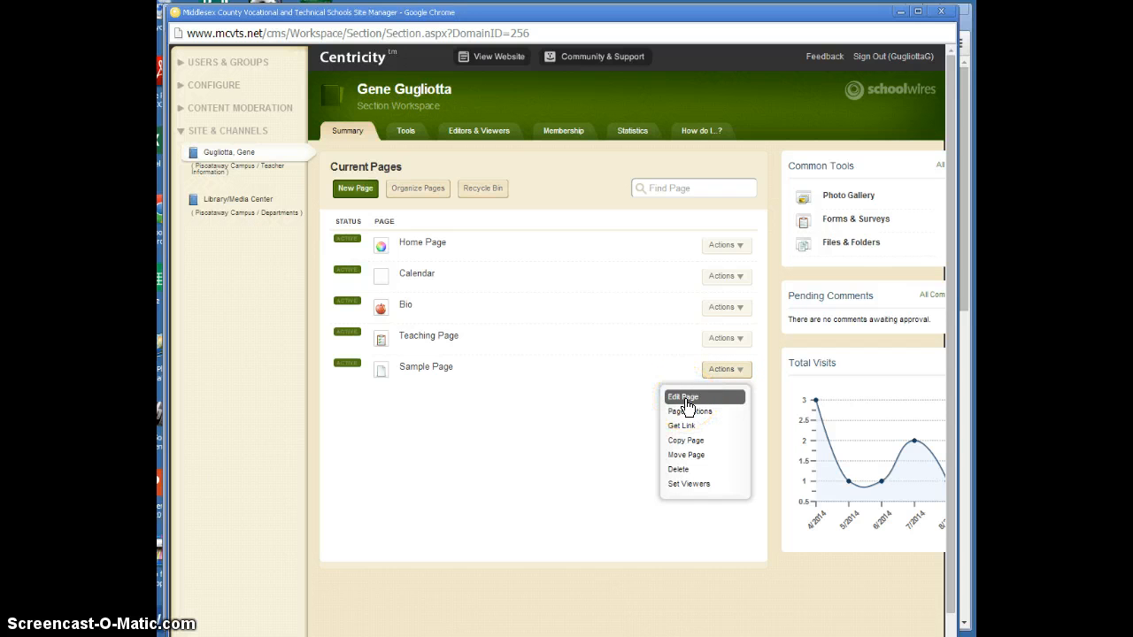
{"action": "left_click", "coordinate": [682, 396]}
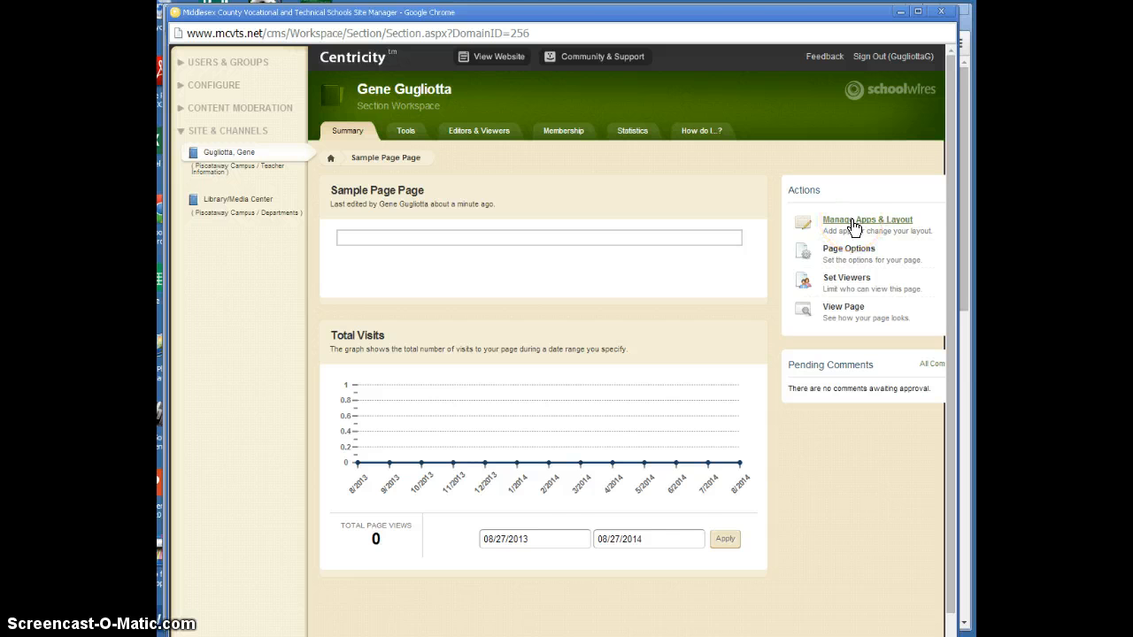
- Add a Flex Editor App with its default name to the layout and finish
{"action": "left_click", "coordinate": [868, 219]}
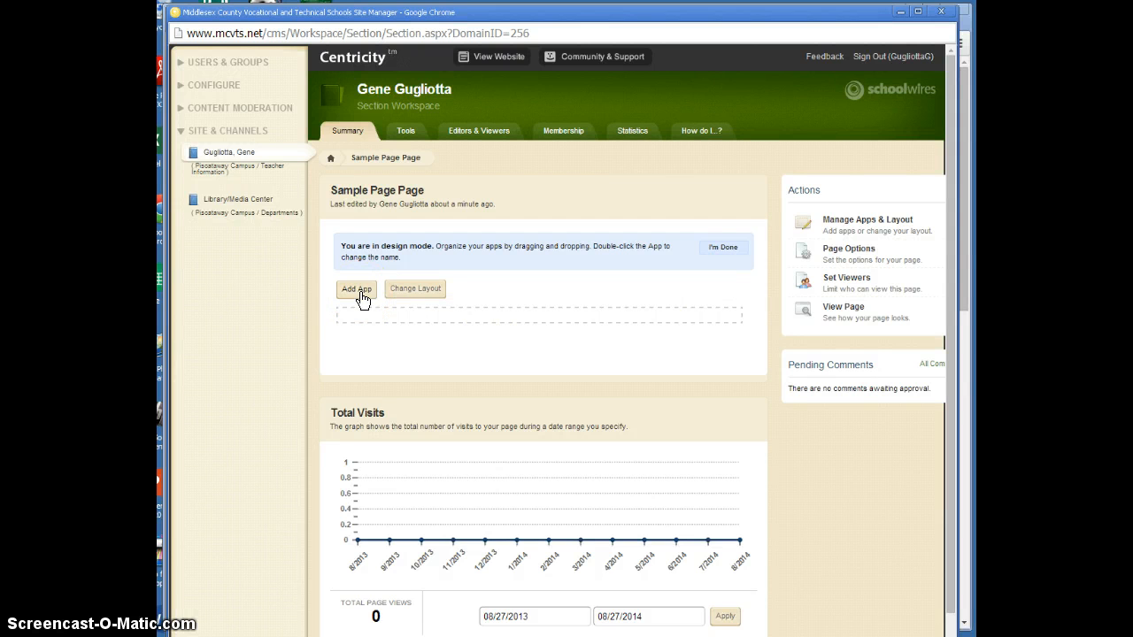
{"action": "left_click", "coordinate": [355, 289]}
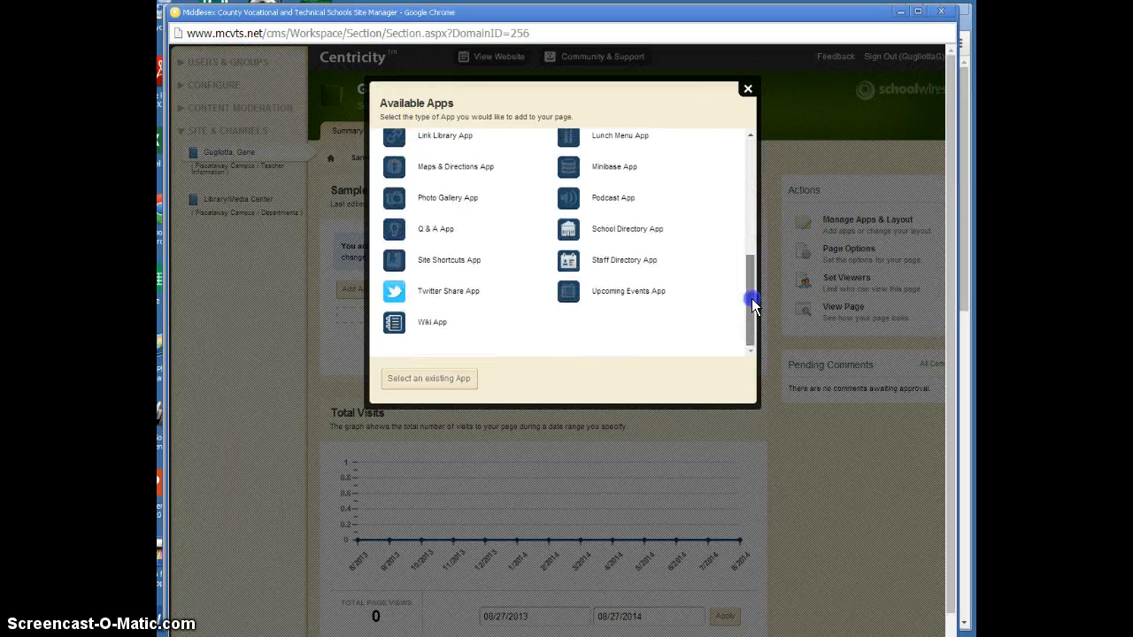
{"action": "left_click_drag", "start_coordinate": [751, 299], "coordinate": [748, 181]}
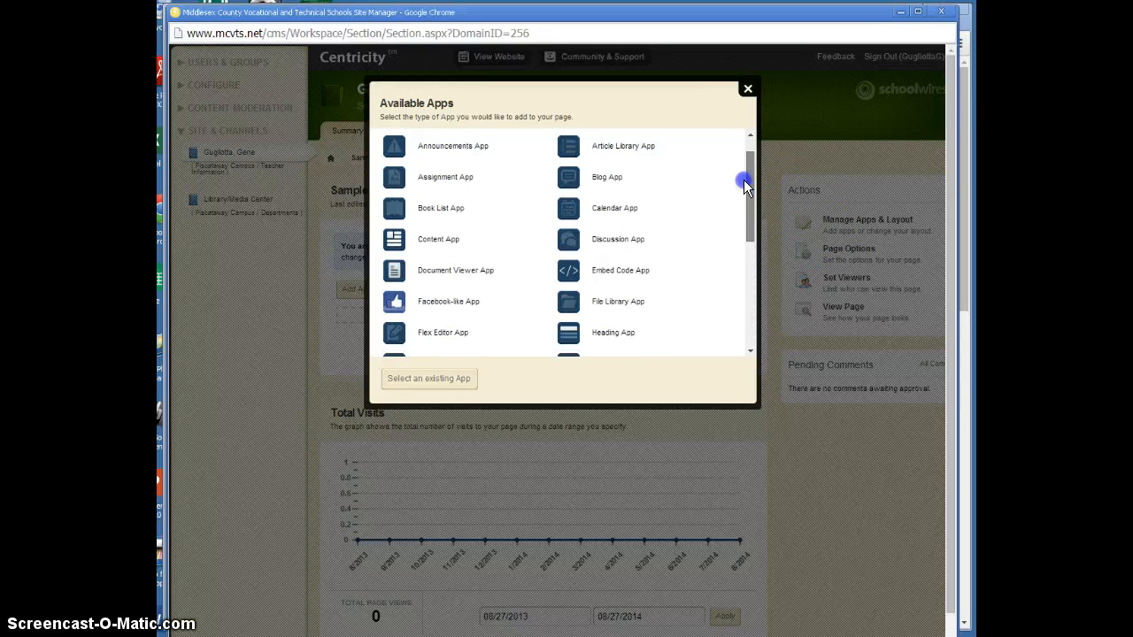
{"action": "scroll", "scroll_direction": "down", "scroll_amount": 3}
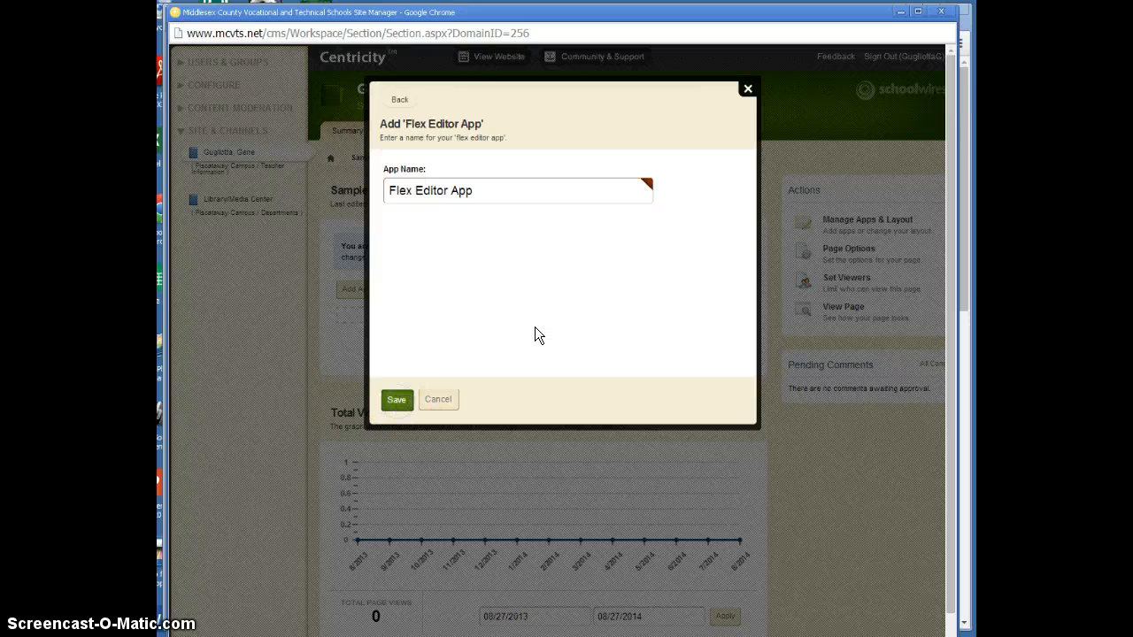
{"action": "left_click", "coordinate": [395, 399]}
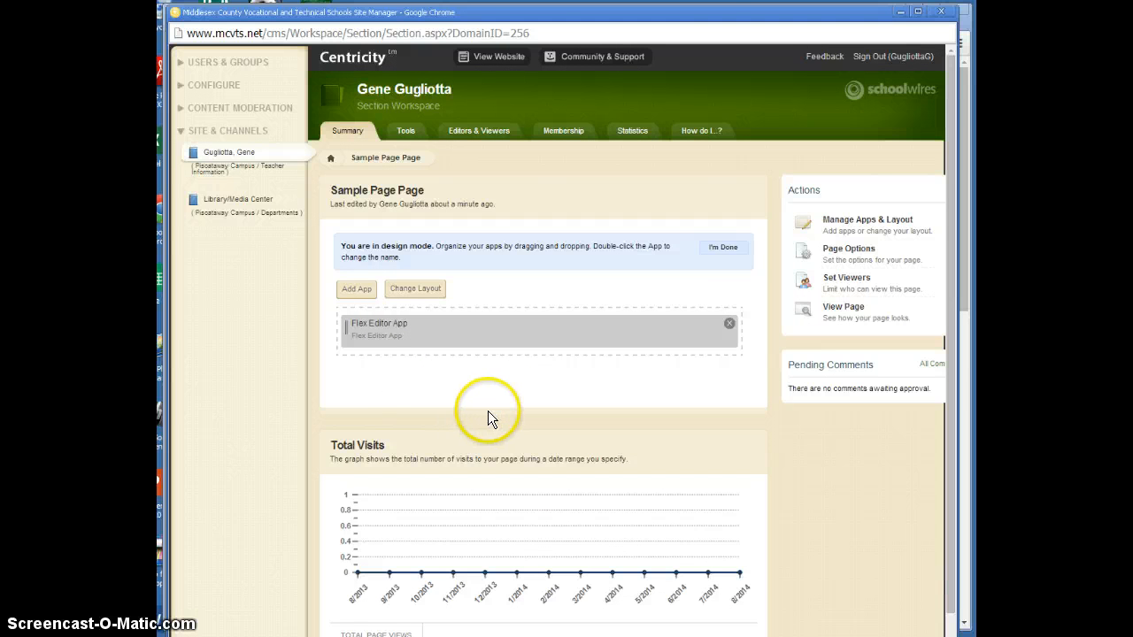
{"action": "mouse_move", "coordinate": [721, 252]}
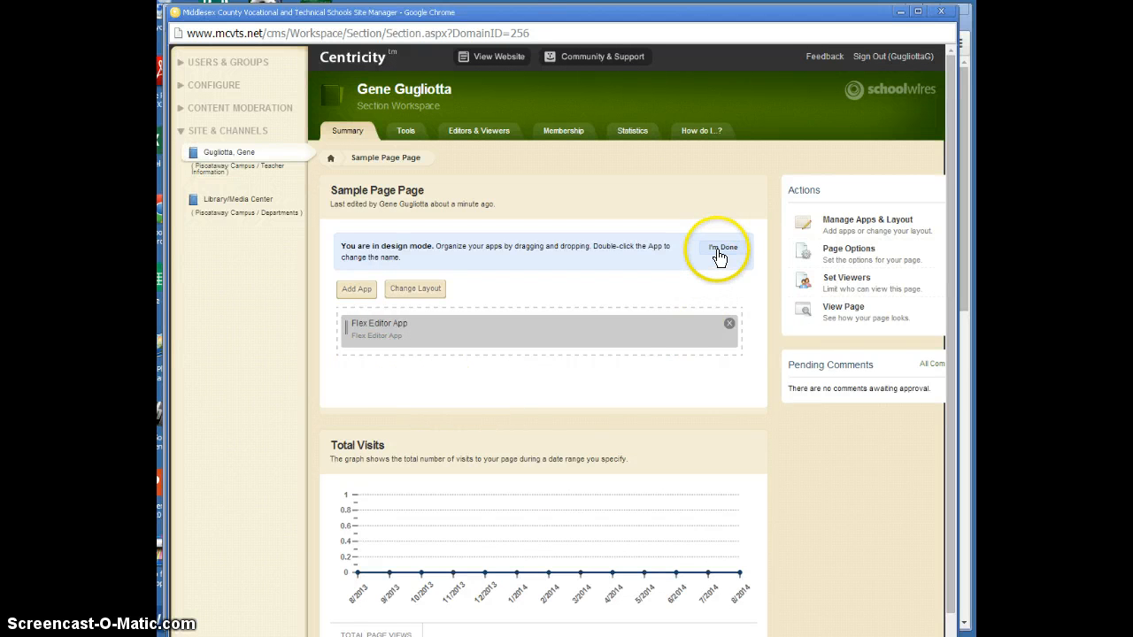
{"action": "left_click", "coordinate": [723, 247]}
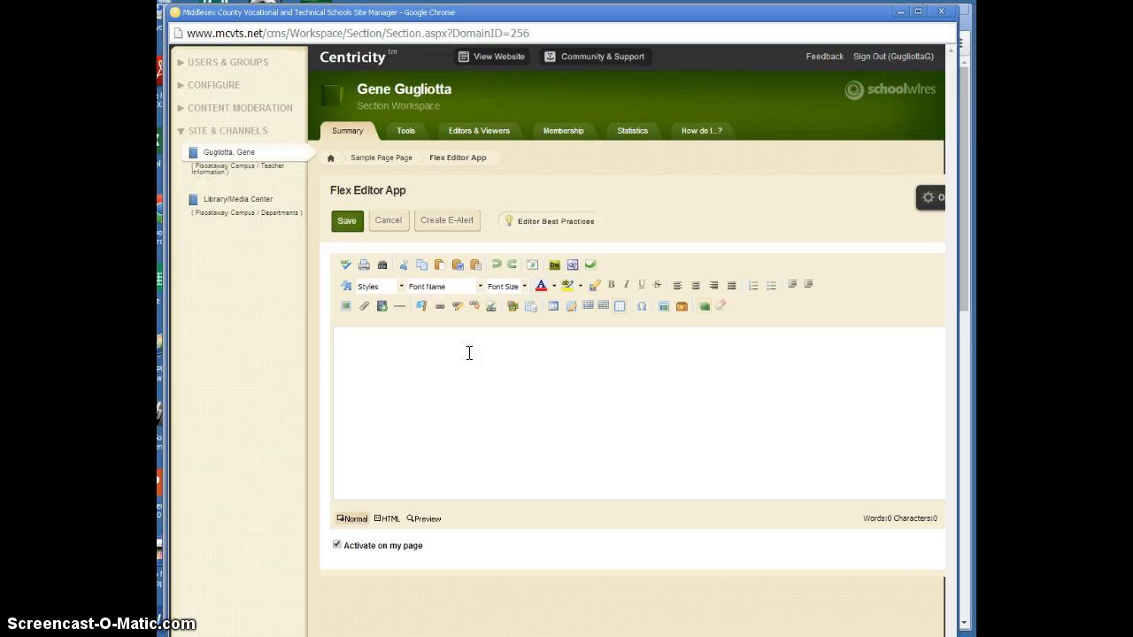
- Type 'Welcome to My Class' centered at Size 7 (36pt)
{"action": "type", "text": "Welcome to My C"}
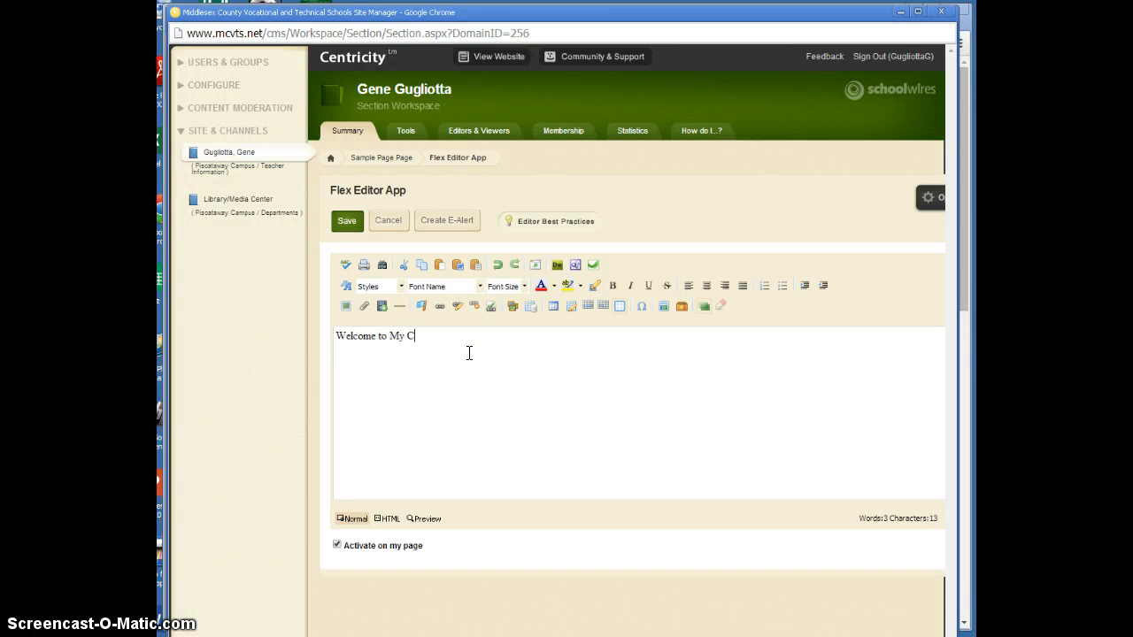
{"action": "type", "text": "las"}
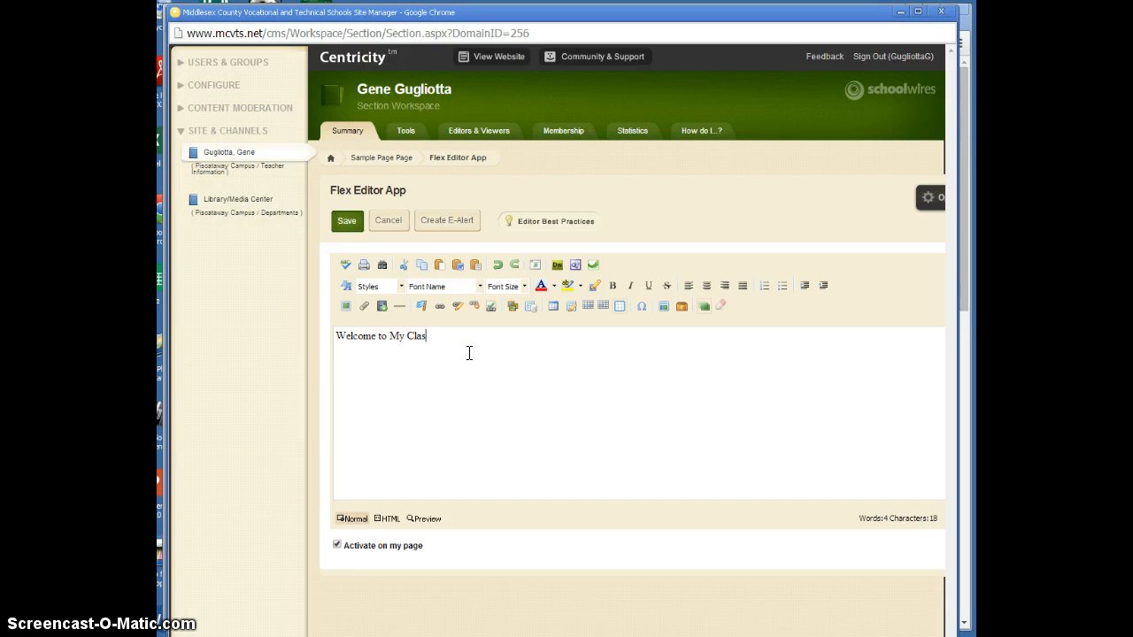
{"action": "type", "text": "s"}
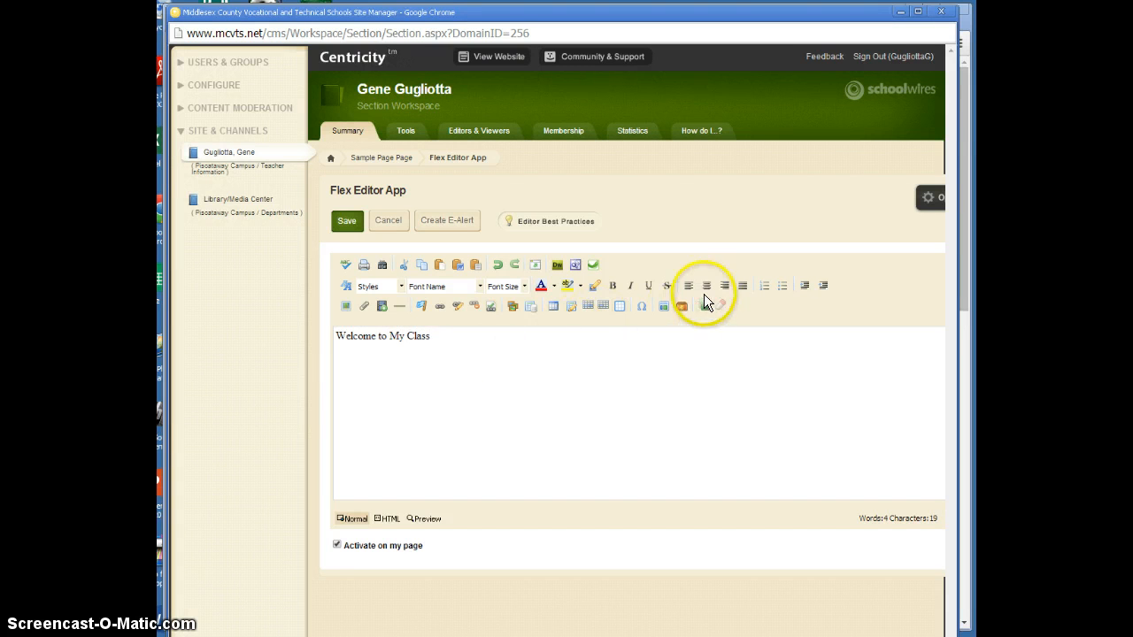
{"action": "left_click", "coordinate": [704, 285]}
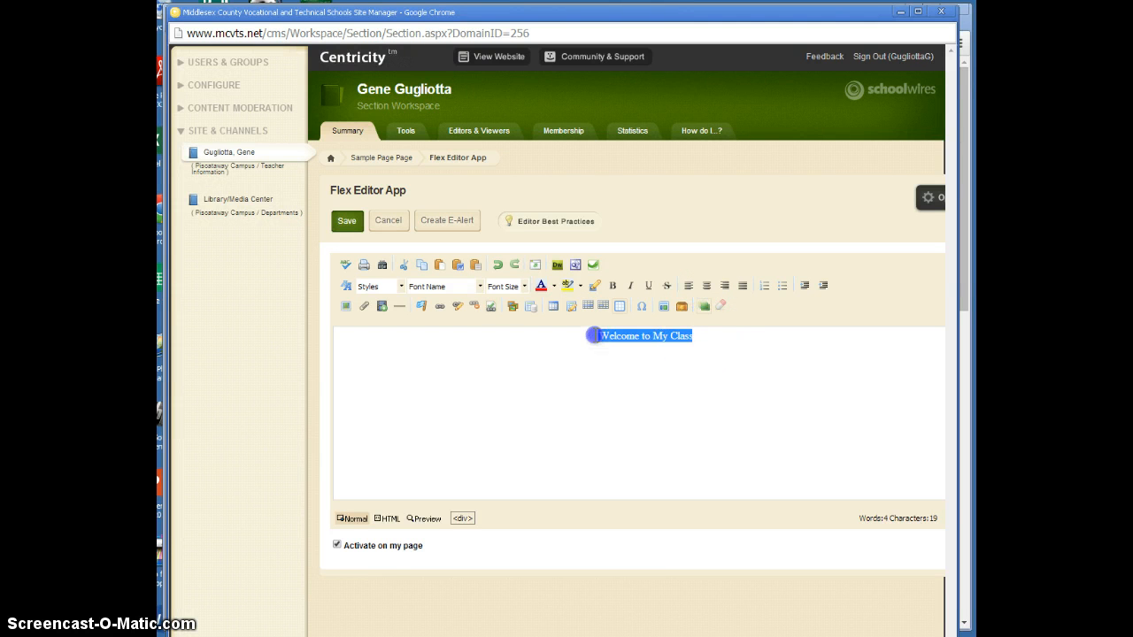
{"action": "left_click", "coordinate": [505, 285]}
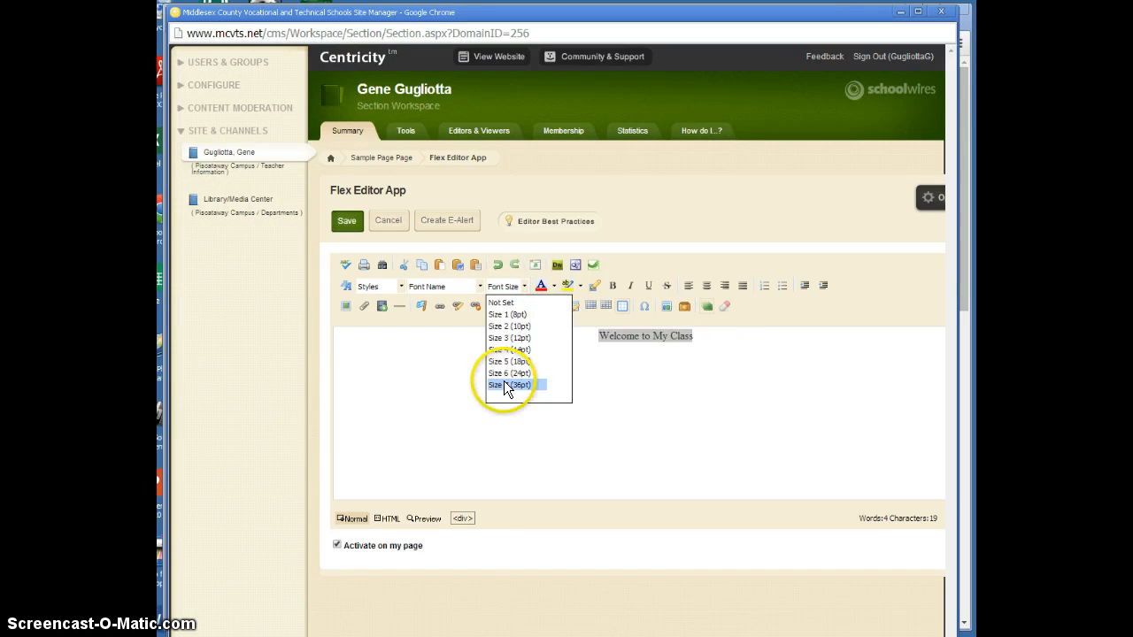
{"action": "left_click", "coordinate": [507, 385]}
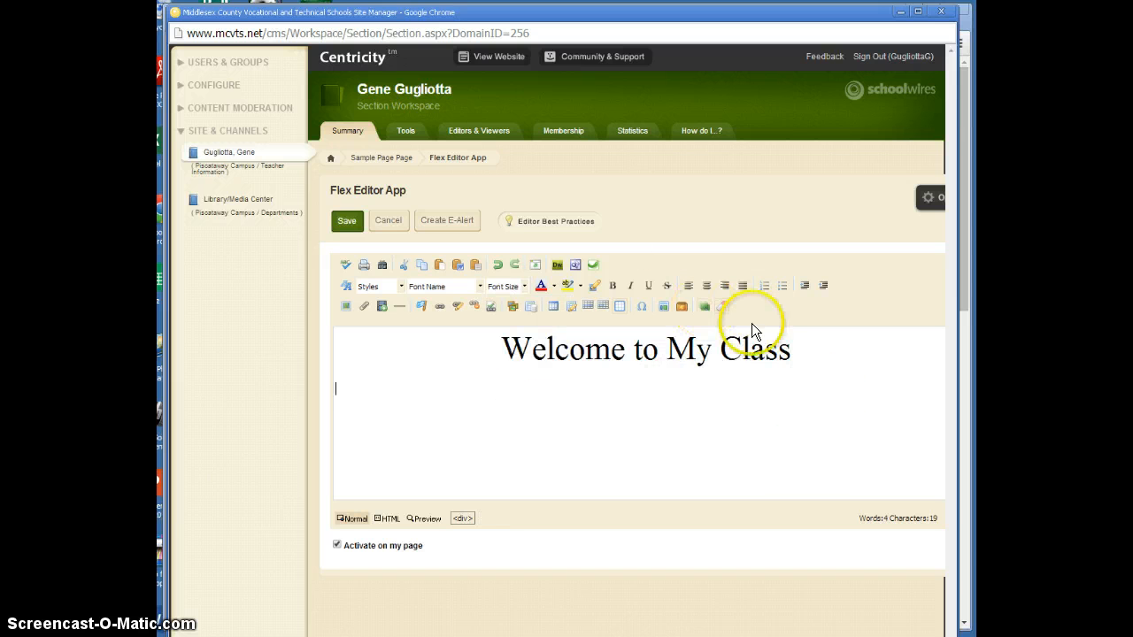
- Type a welcome line about the 2014-2015 school year below the title
{"action": "type", "text": "Welcome to my class for the 20"}
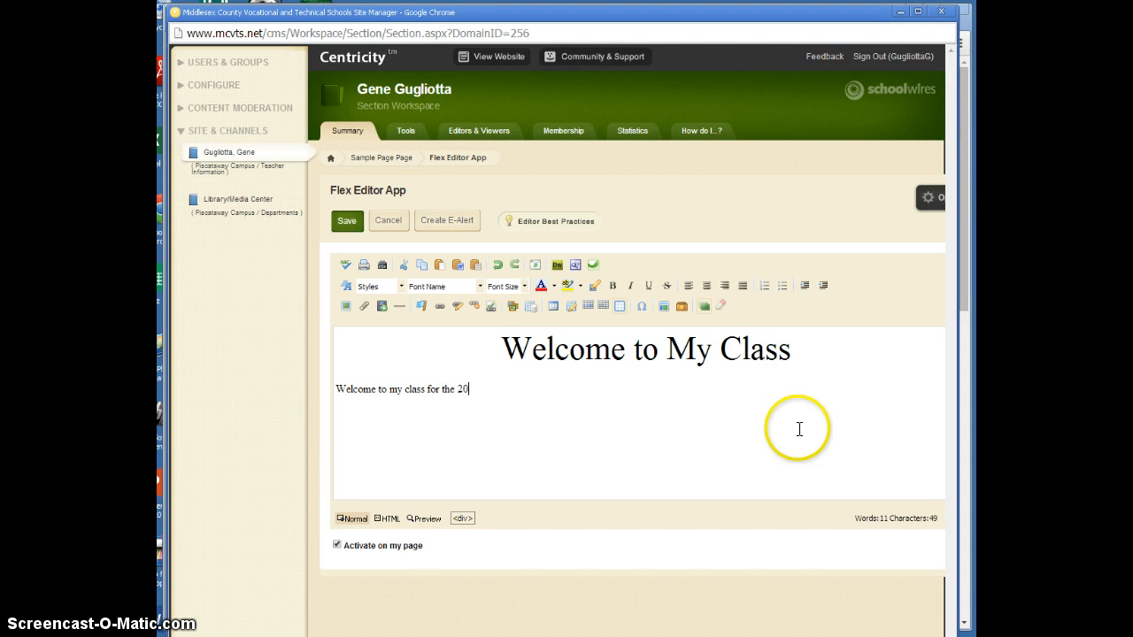
{"action": "type", "text": "14-20"}
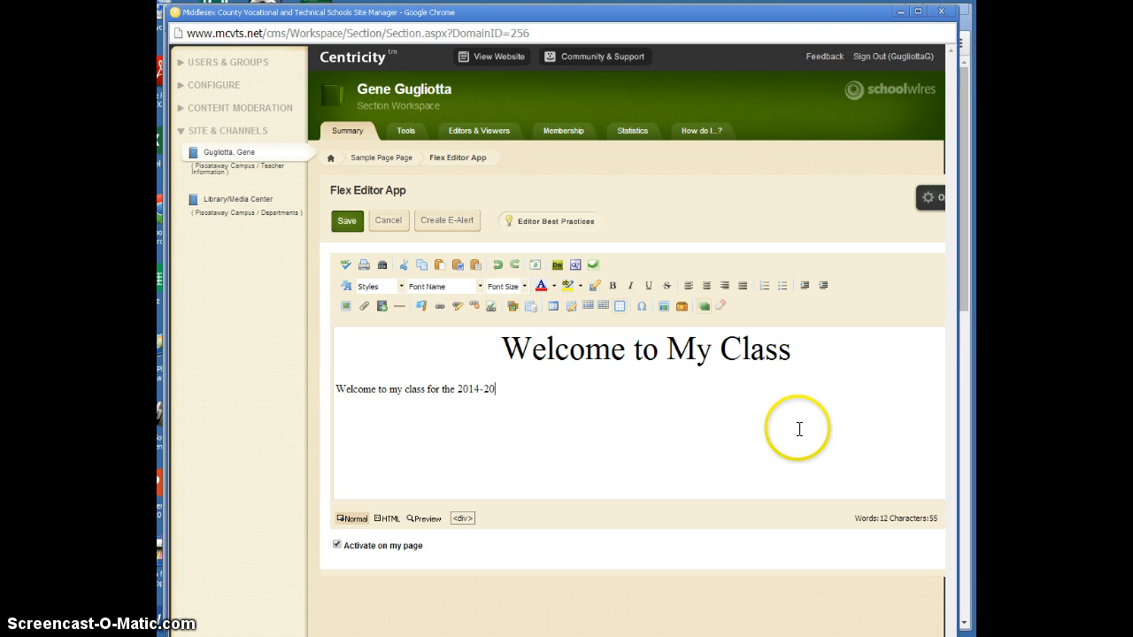
{"action": "type", "text": "15 scho"}
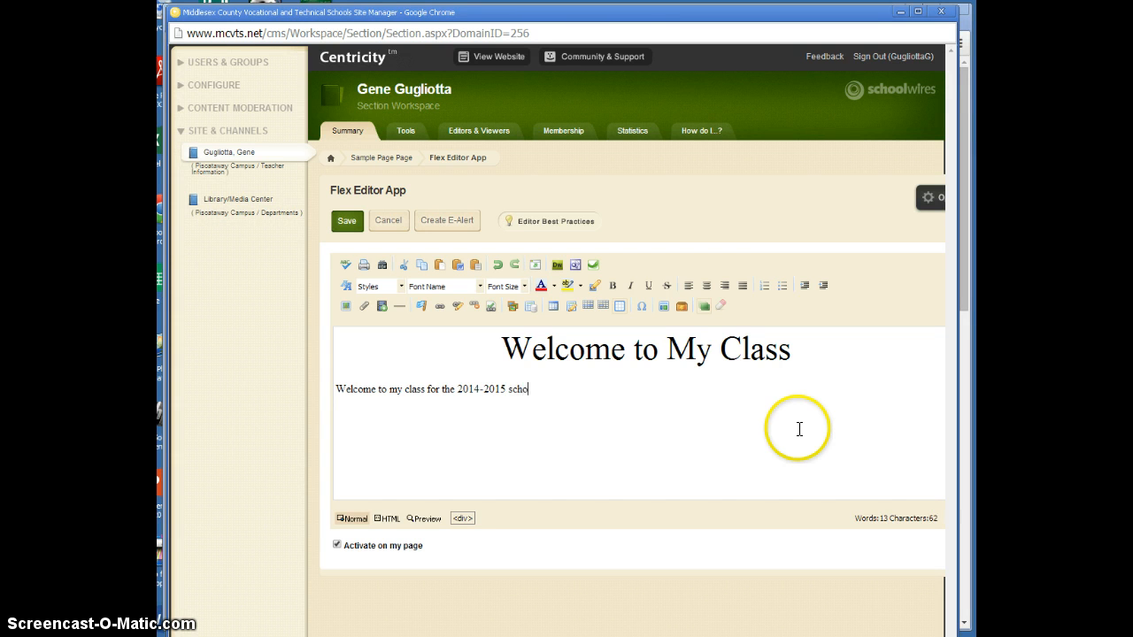
{"action": "type", "text": "ol year!"}
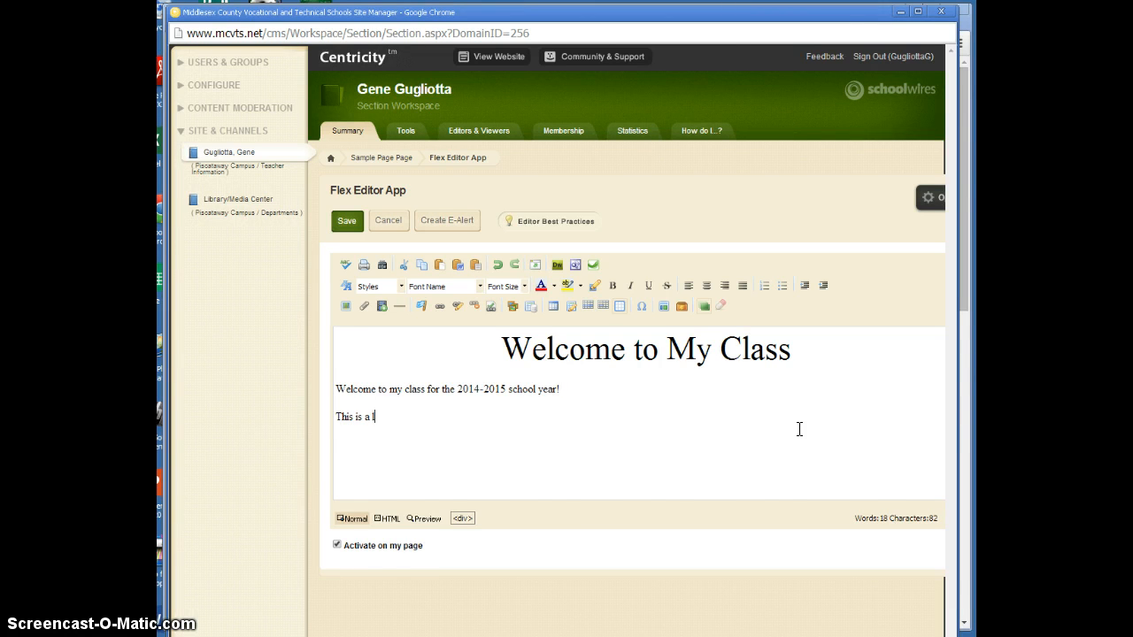
- Type 'This is a link' and bring up Insert Link for it
{"action": "type", "text": "ink"}
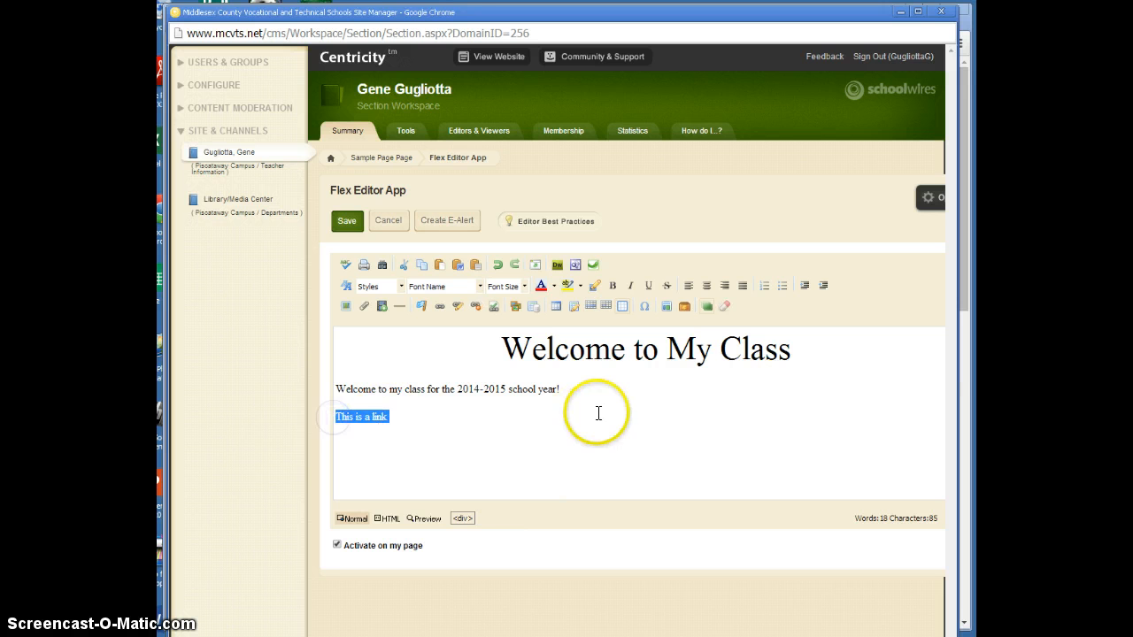
{"action": "mouse_move", "coordinate": [482, 314]}
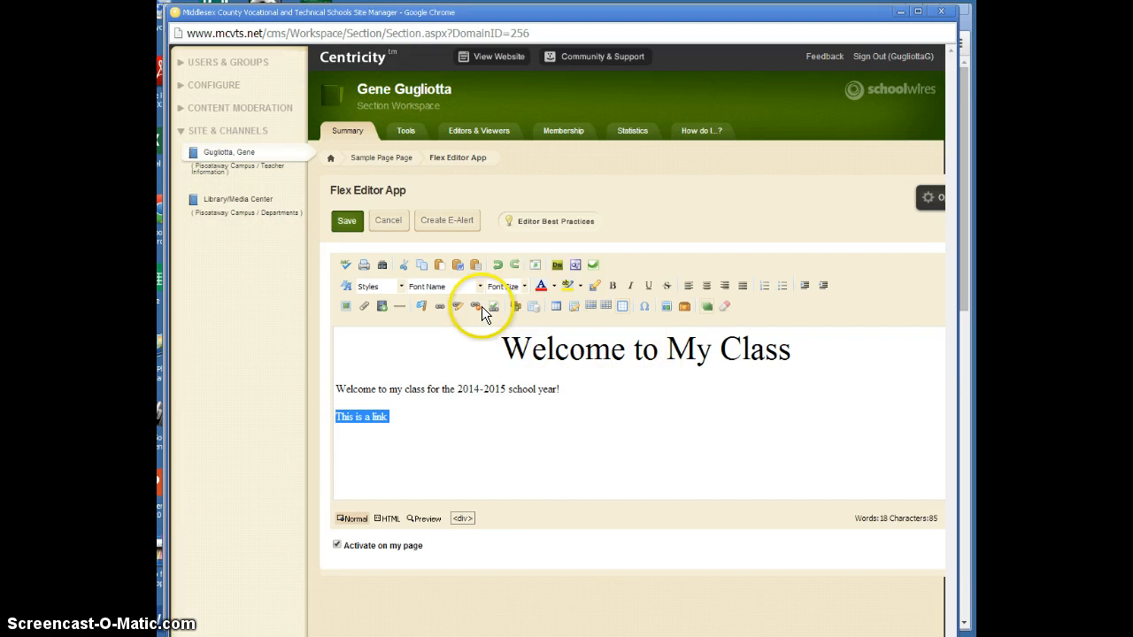
{"action": "mouse_move", "coordinate": [464, 314]}
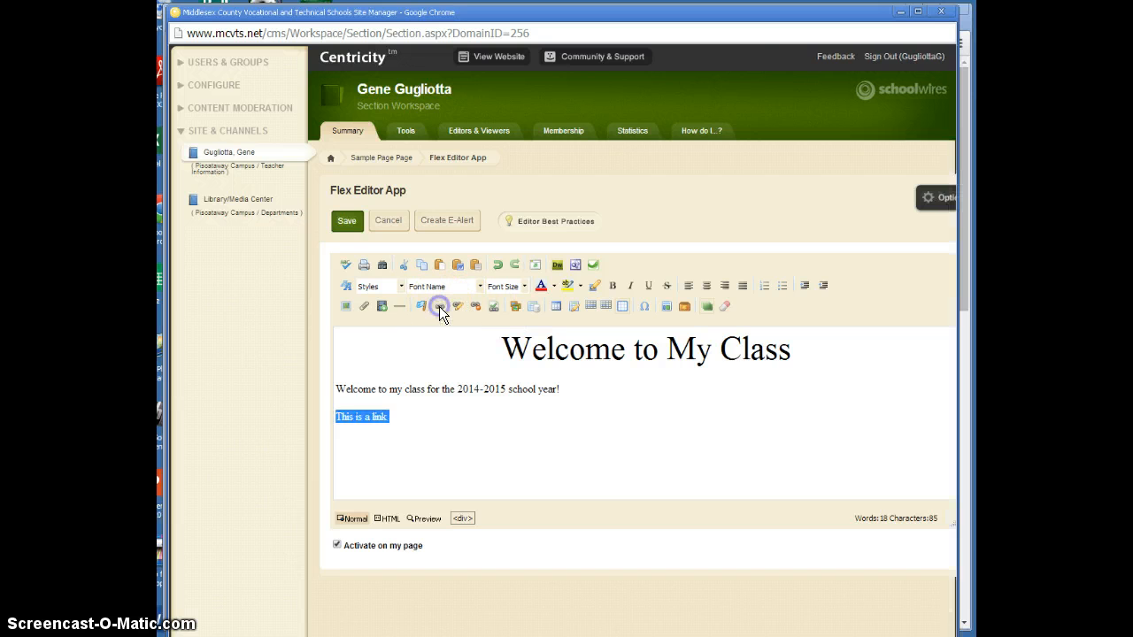
{"action": "left_click", "coordinate": [440, 305]}
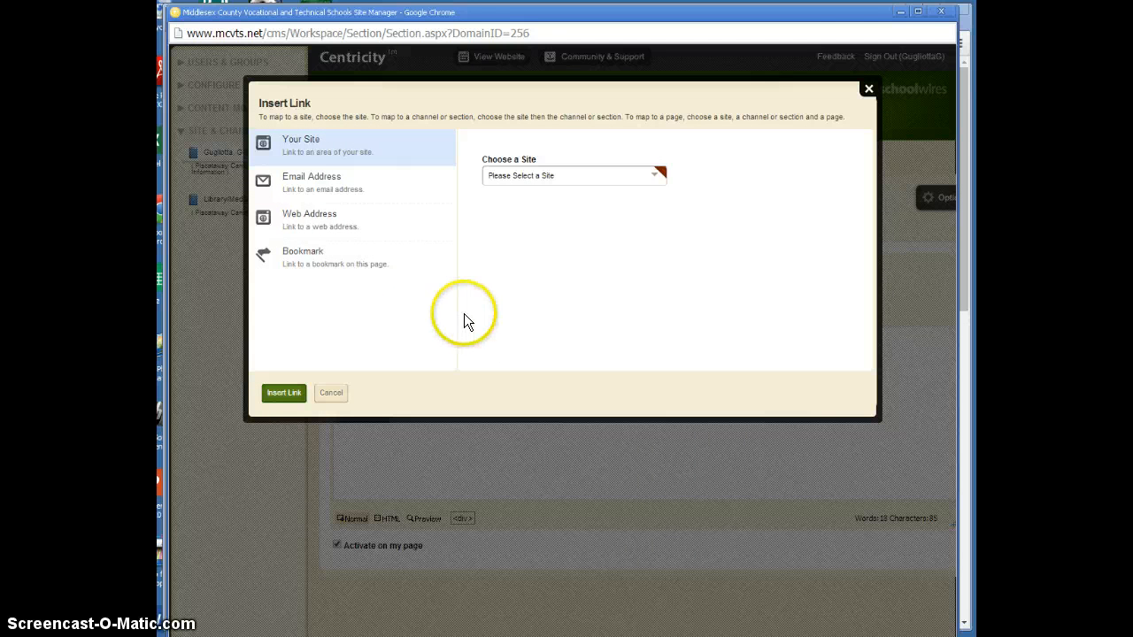
- Link the text to Web Address google.com, opening in a new window
{"action": "left_click", "coordinate": [574, 175]}
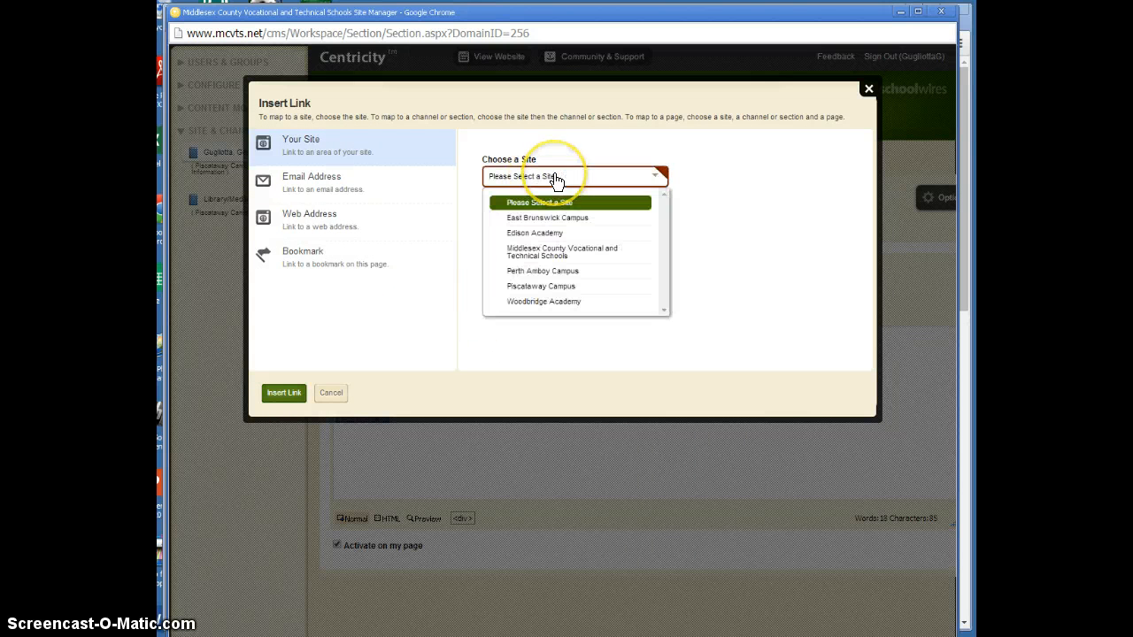
{"action": "mouse_move", "coordinate": [420, 181]}
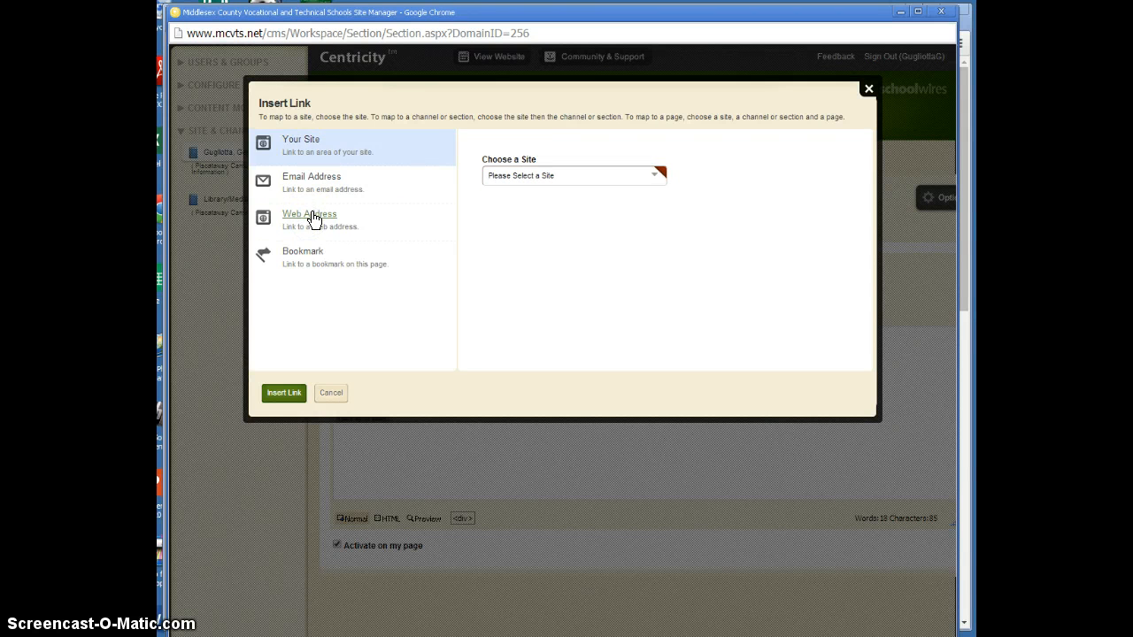
{"action": "left_click", "coordinate": [309, 219]}
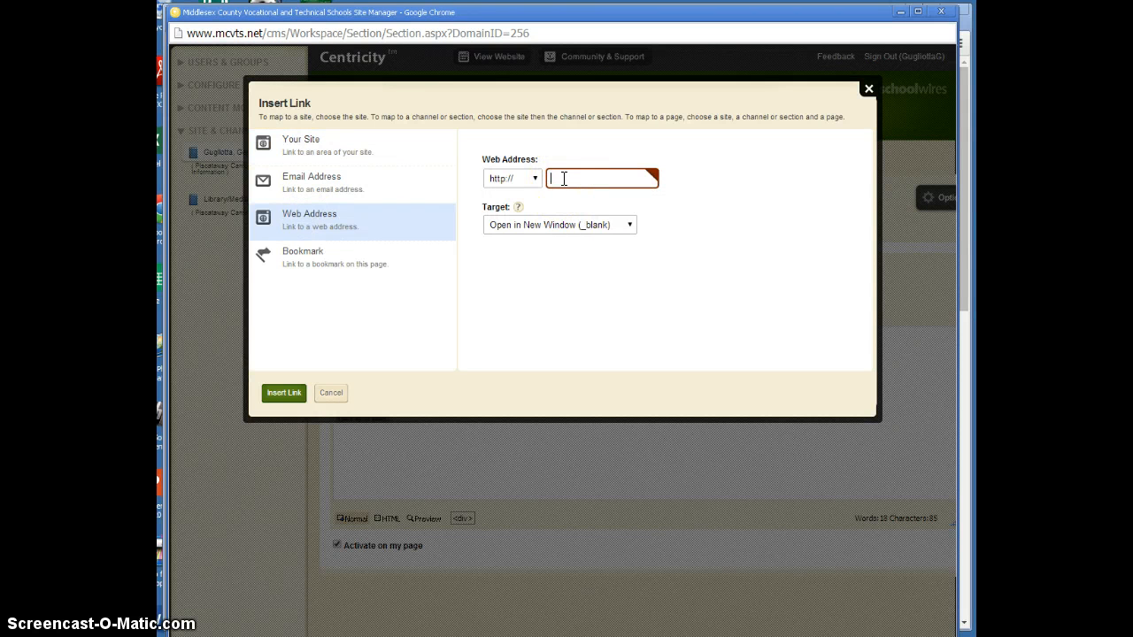
{"action": "type", "text": "google"}
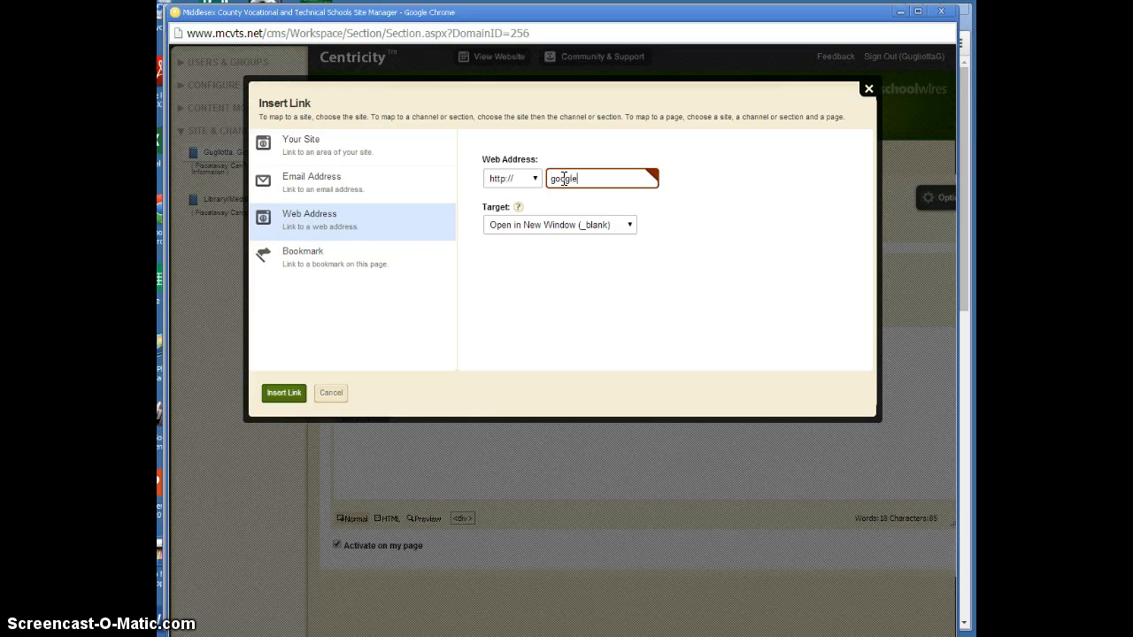
{"action": "type", "text": ".com"}
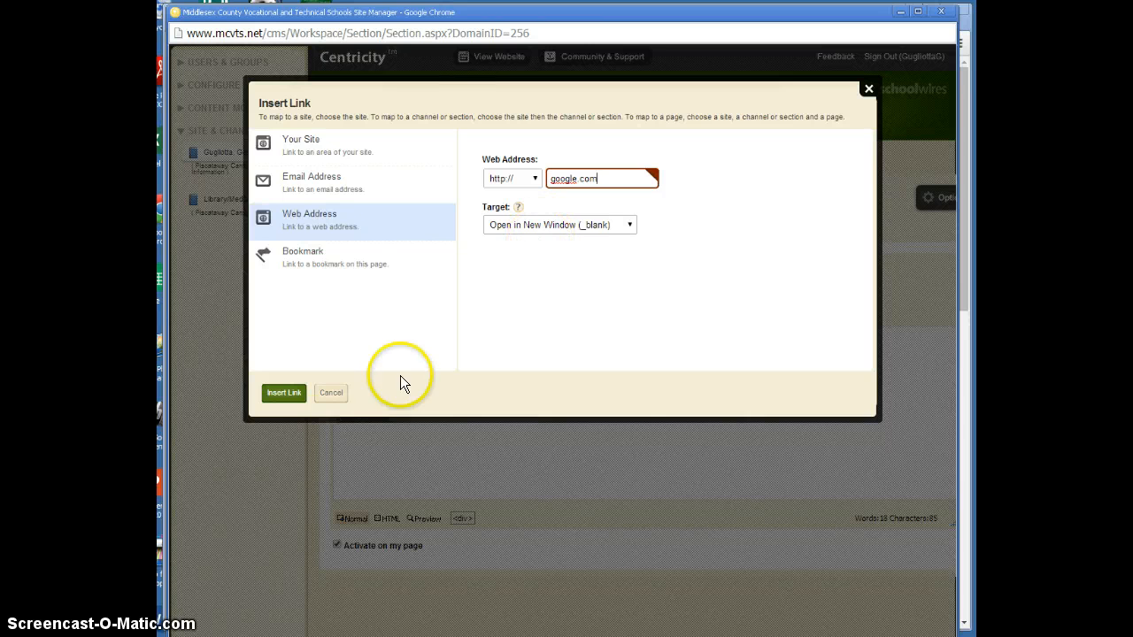
{"action": "left_click", "coordinate": [284, 392]}
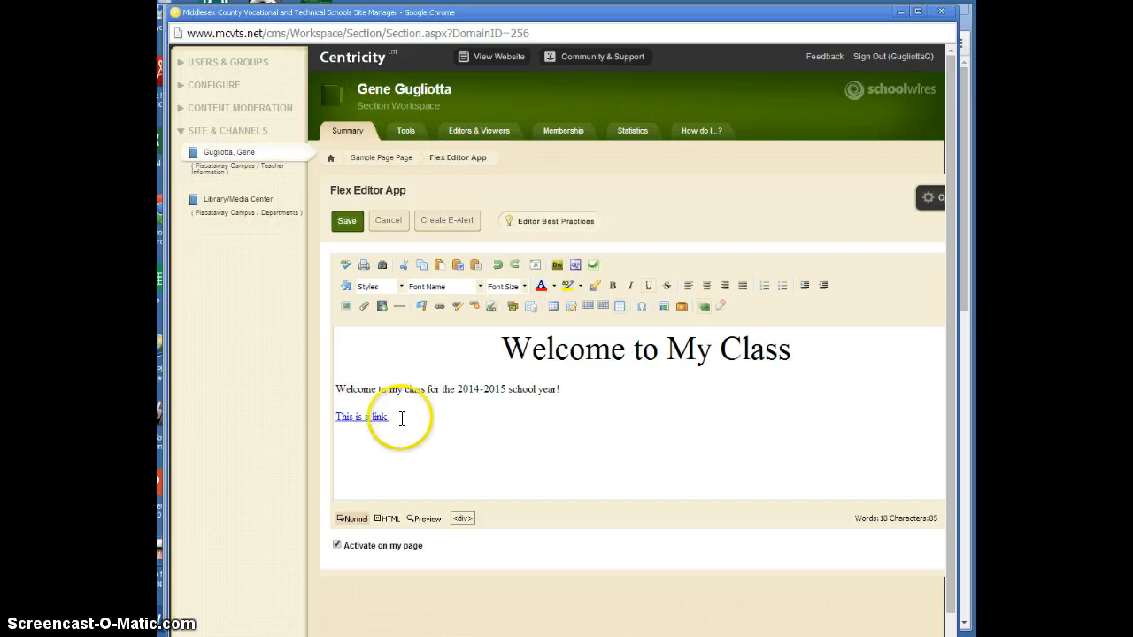
- Append 'to Google' at the end of the link text
{"action": "left_click", "coordinate": [371, 417]}
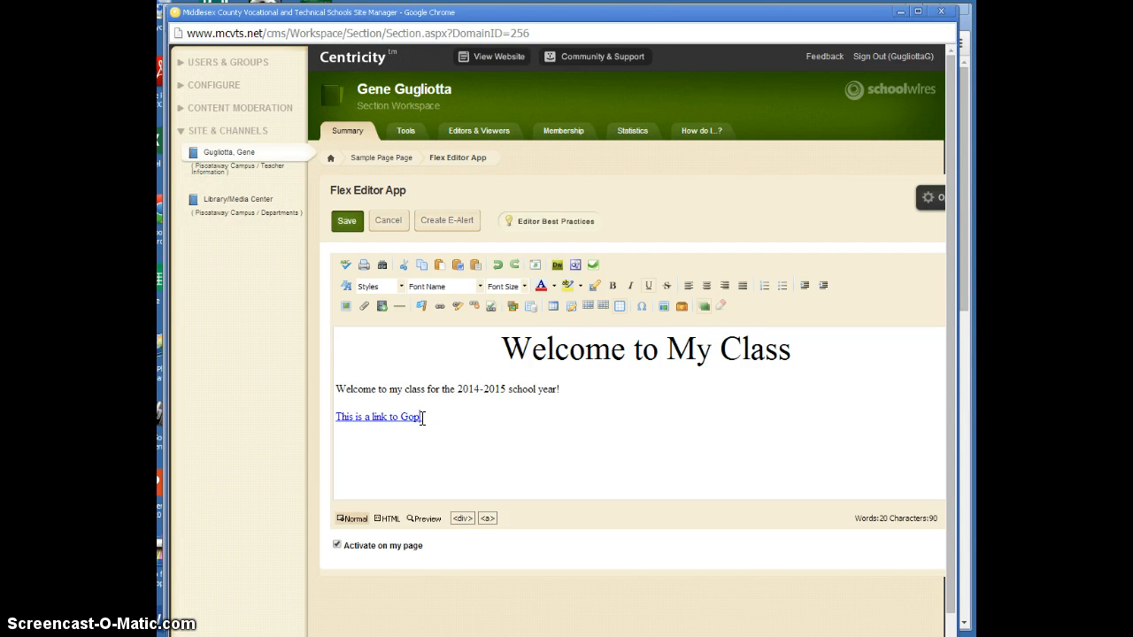
{"action": "type", "text": "gle"}
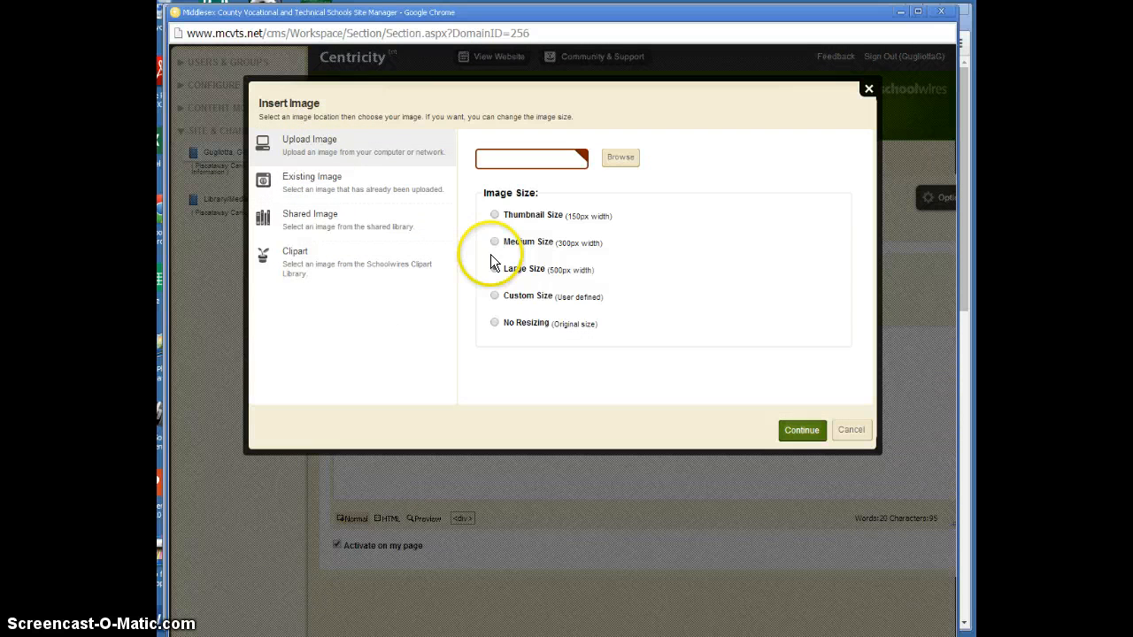
- Upload the 2012-12-18 18.05.22 sneaker photo at Large (500 px) size
{"action": "left_click", "coordinate": [801, 430]}
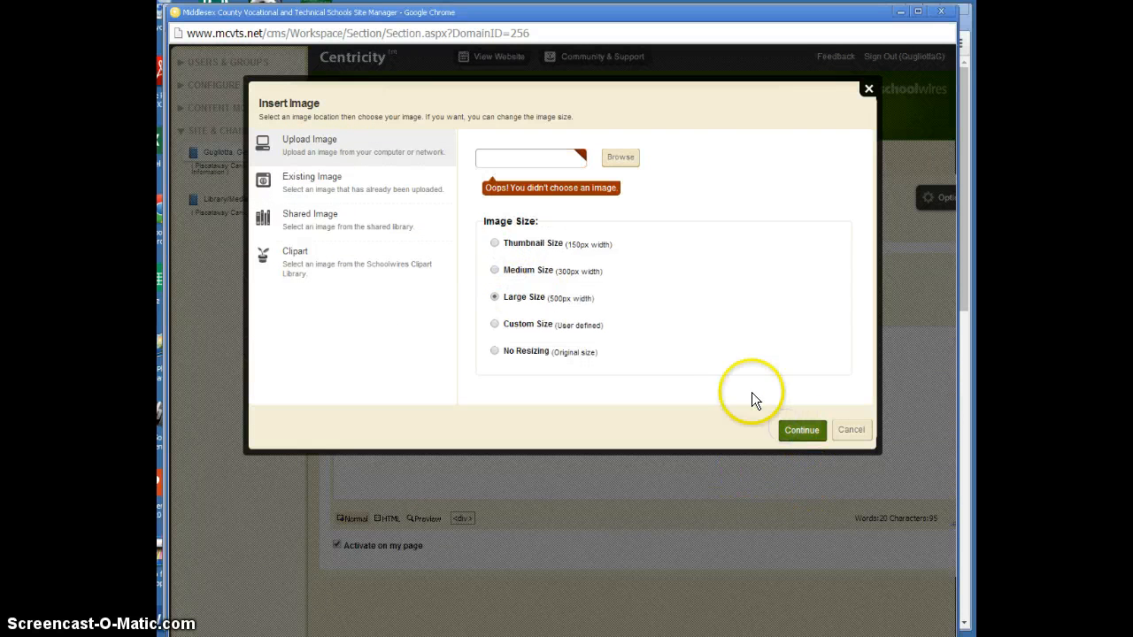
{"action": "left_click", "coordinate": [621, 158]}
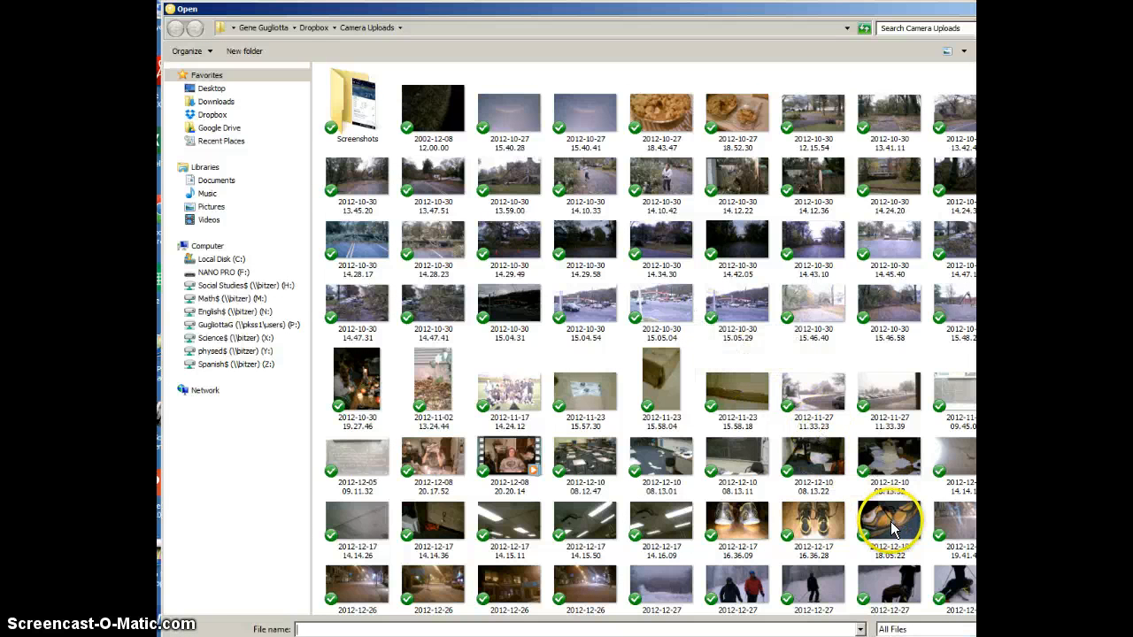
{"action": "left_click", "coordinate": [890, 520]}
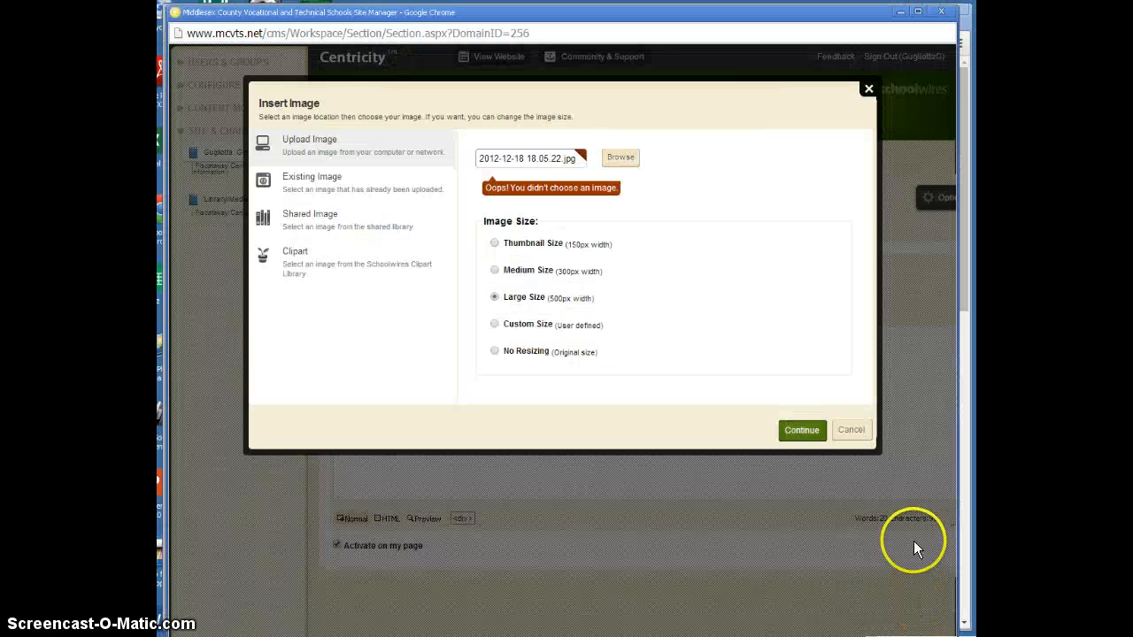
{"action": "left_click", "coordinate": [801, 430]}
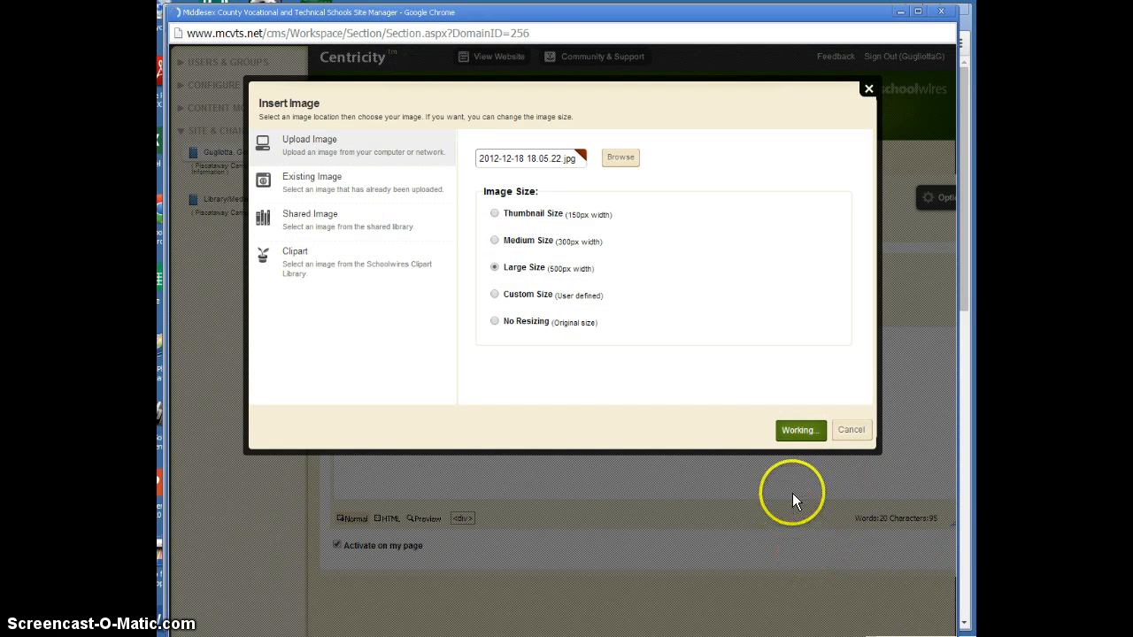
{"action": "left_click", "coordinate": [799, 430]}
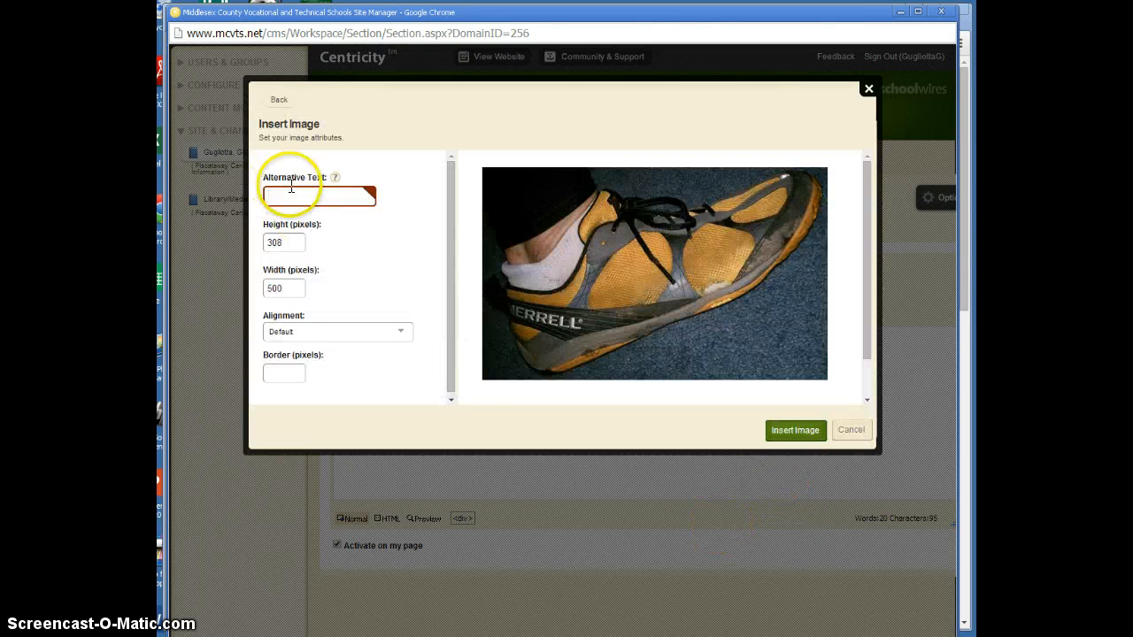
- Give the photo alternative text 'sneaker' and insert it into the page
{"action": "left_click", "coordinate": [795, 431]}
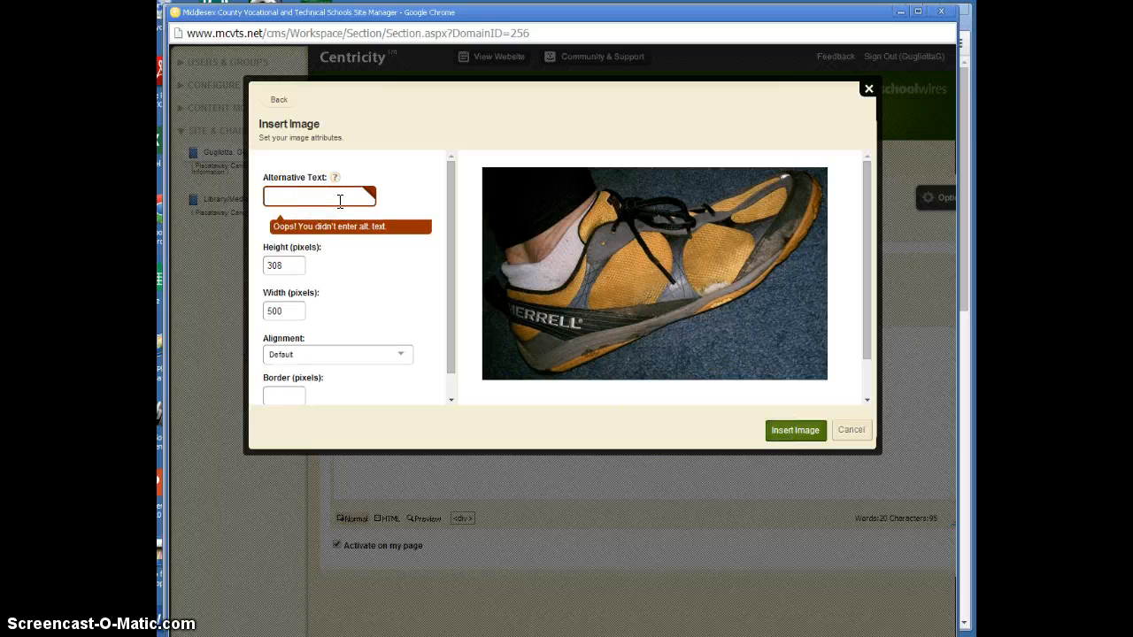
{"action": "type", "text": "sneaker"}
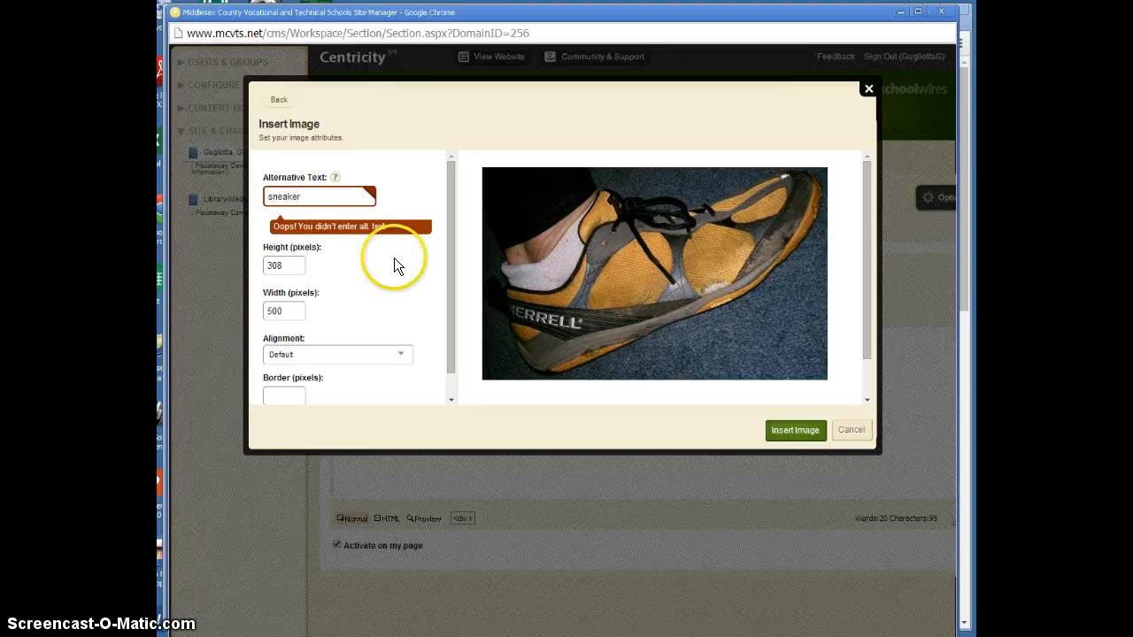
{"action": "left_click", "coordinate": [794, 430]}
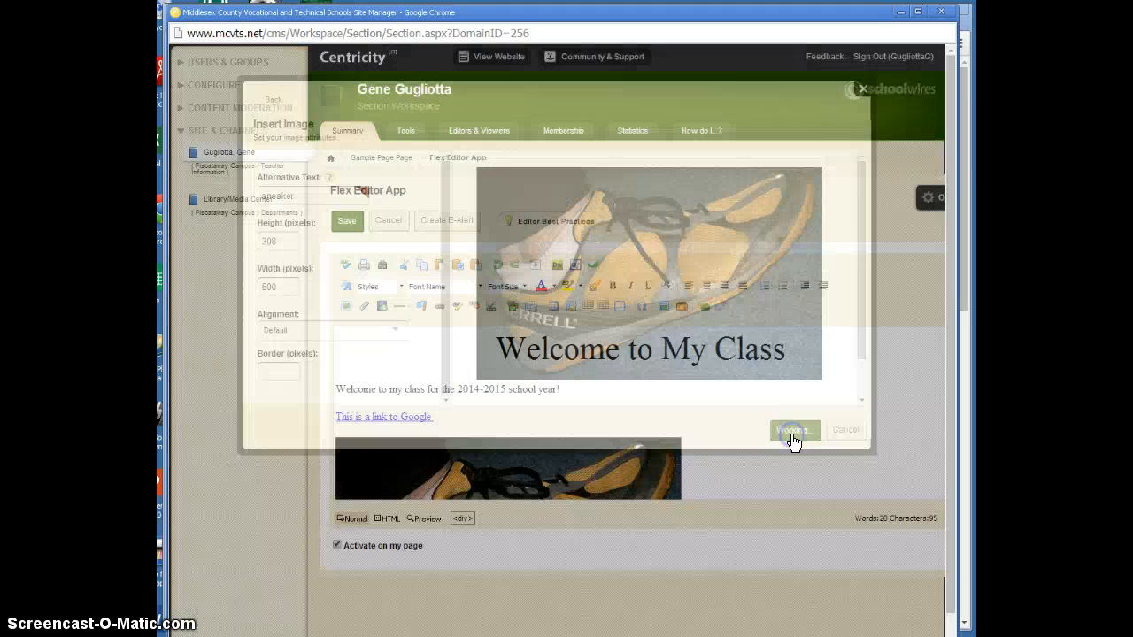
{"action": "left_click", "coordinate": [794, 430]}
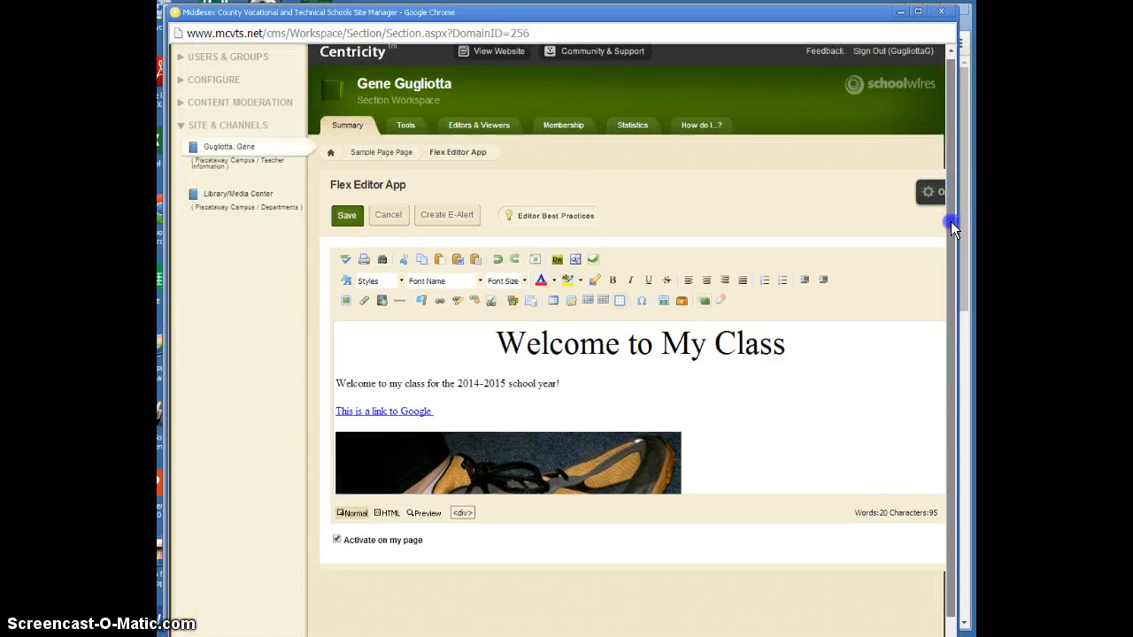
- Check the inserted sneaker photo in the editor, then save the page
{"action": "scroll", "scroll_direction": "down", "scroll_amount": 3}
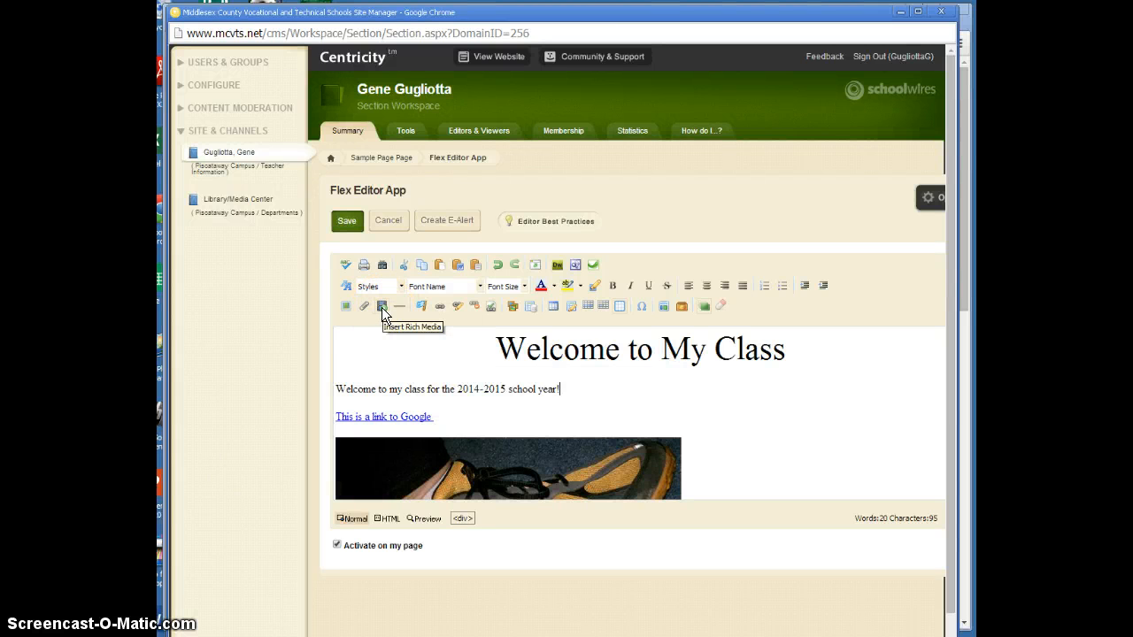
{"action": "mouse_move", "coordinate": [381, 305]}
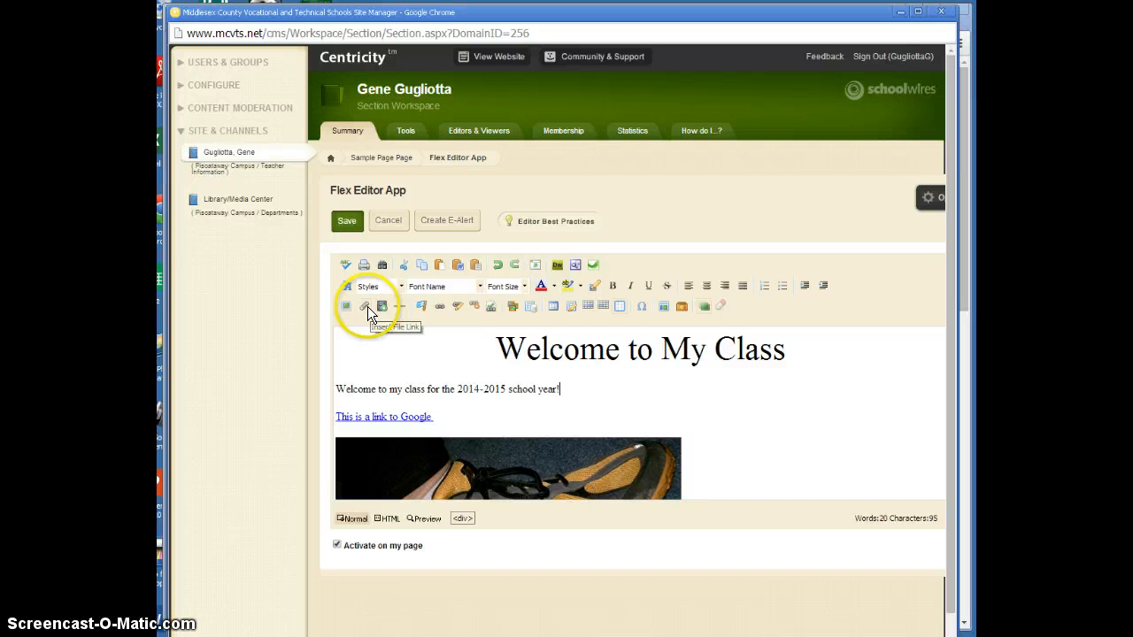
{"action": "mouse_move", "coordinate": [383, 305]}
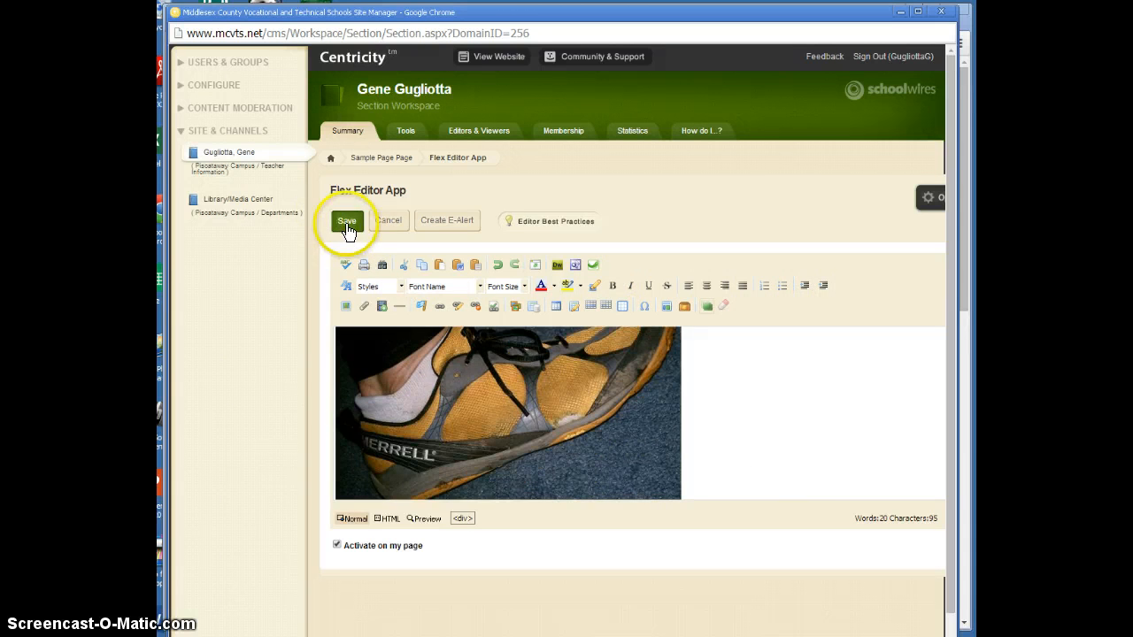
{"action": "left_click", "coordinate": [347, 220]}
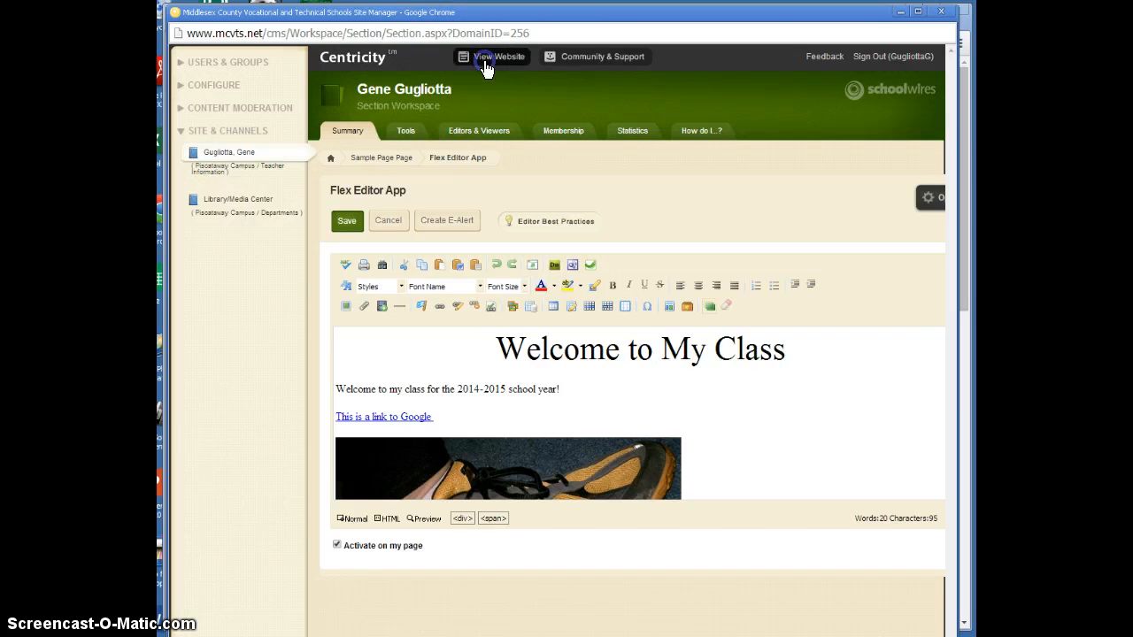
{"action": "left_click", "coordinate": [491, 57]}
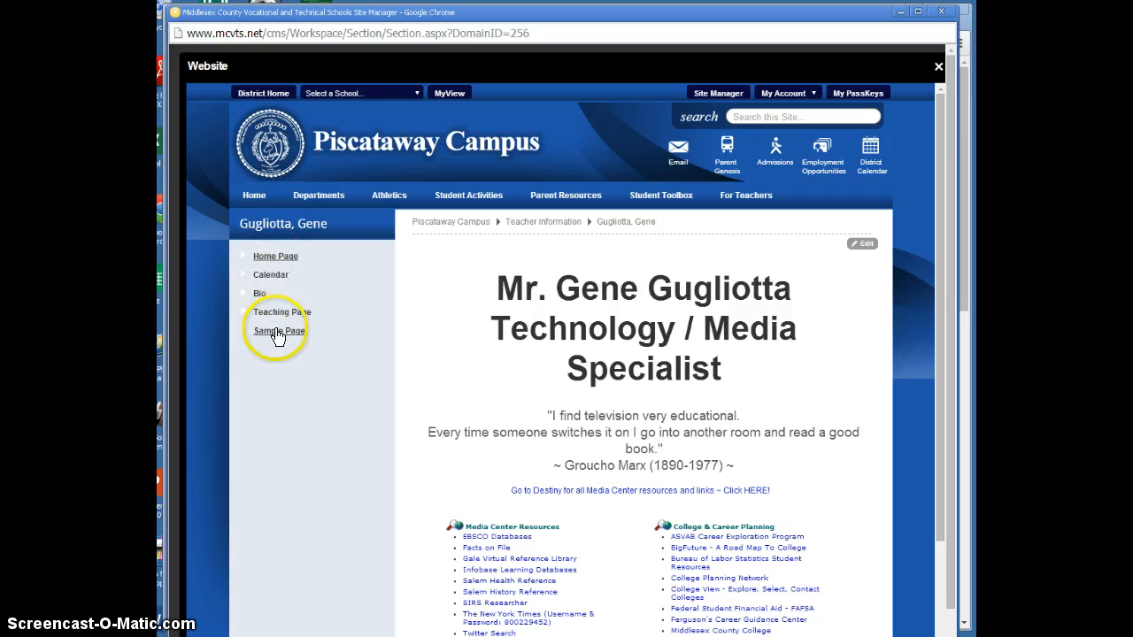
{"action": "left_click", "coordinate": [278, 330]}
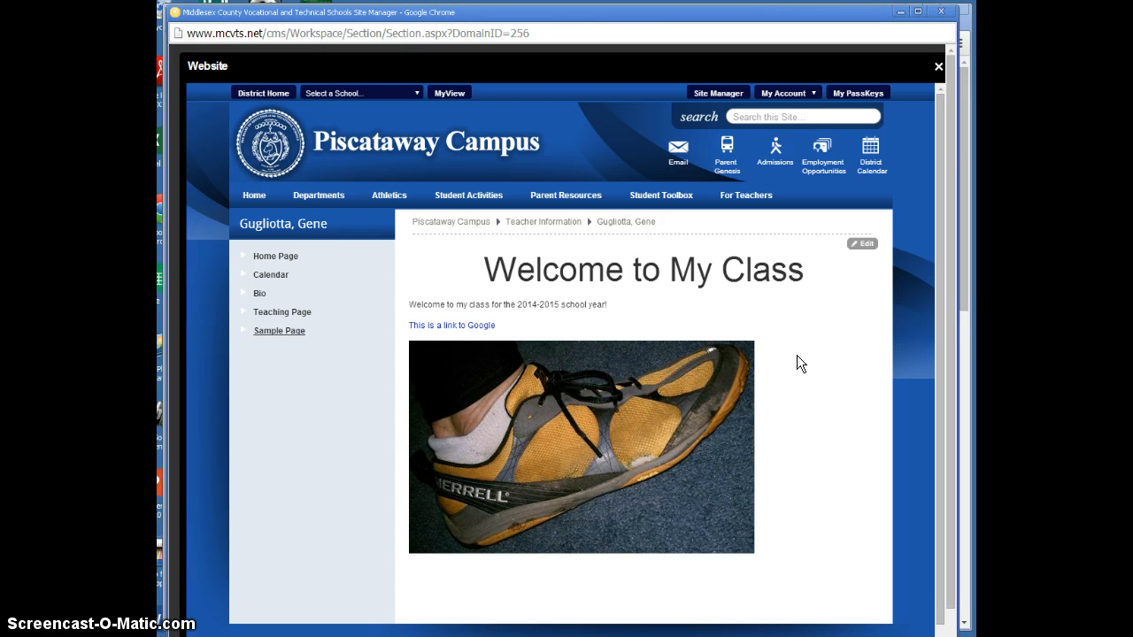
{"action": "mouse_move", "coordinate": [872, 150]}
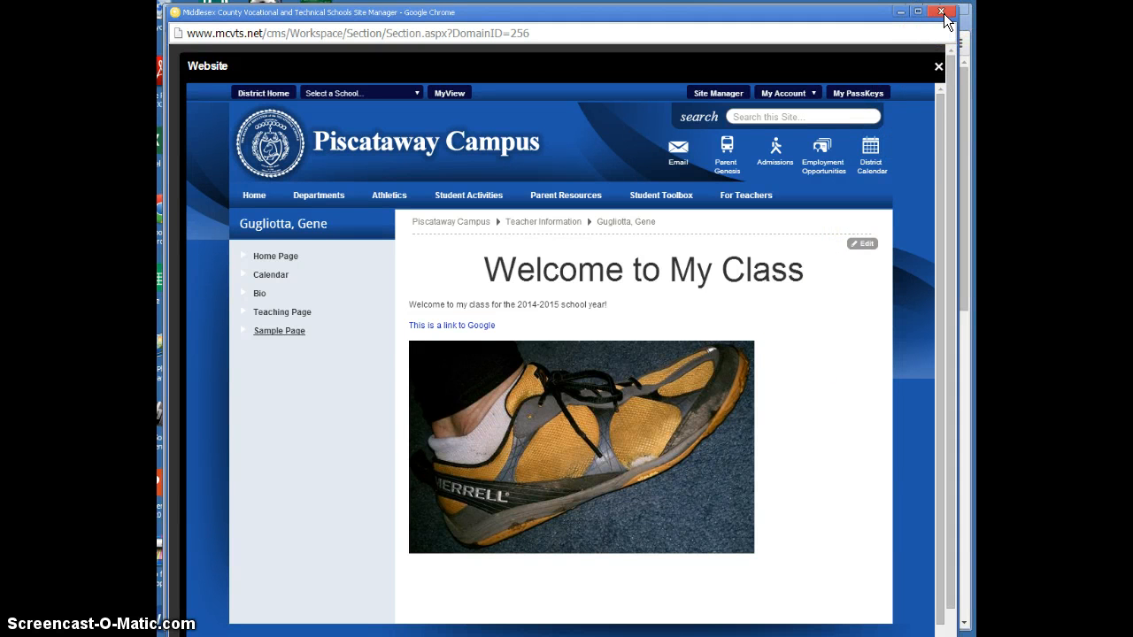
{"action": "mouse_move", "coordinate": [940, 12]}
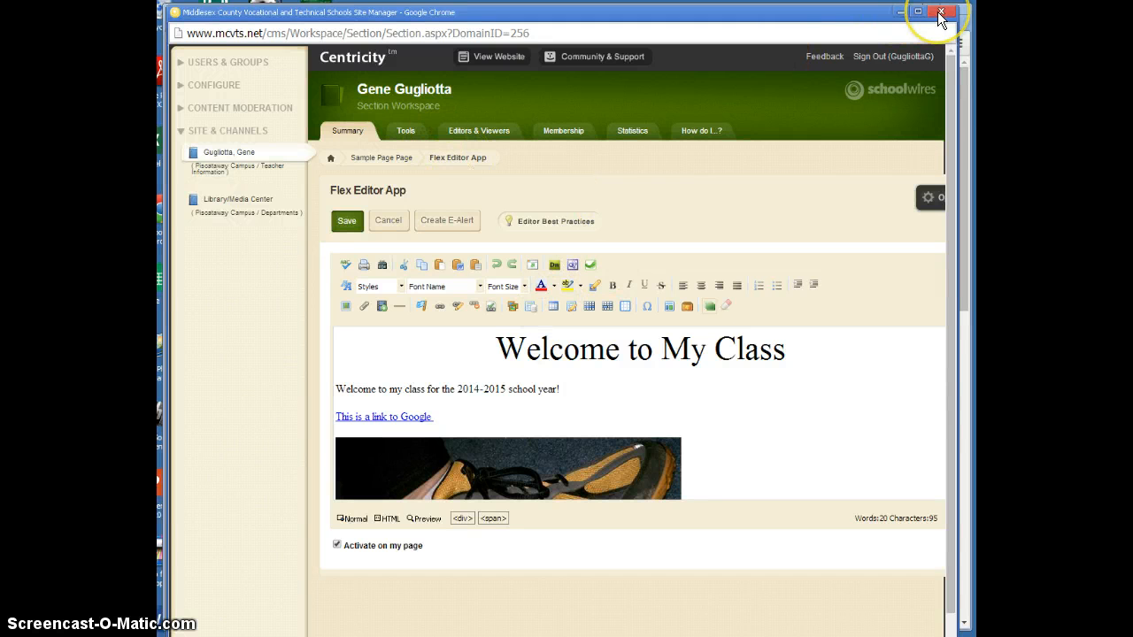
{"action": "mouse_move", "coordinate": [941, 12]}
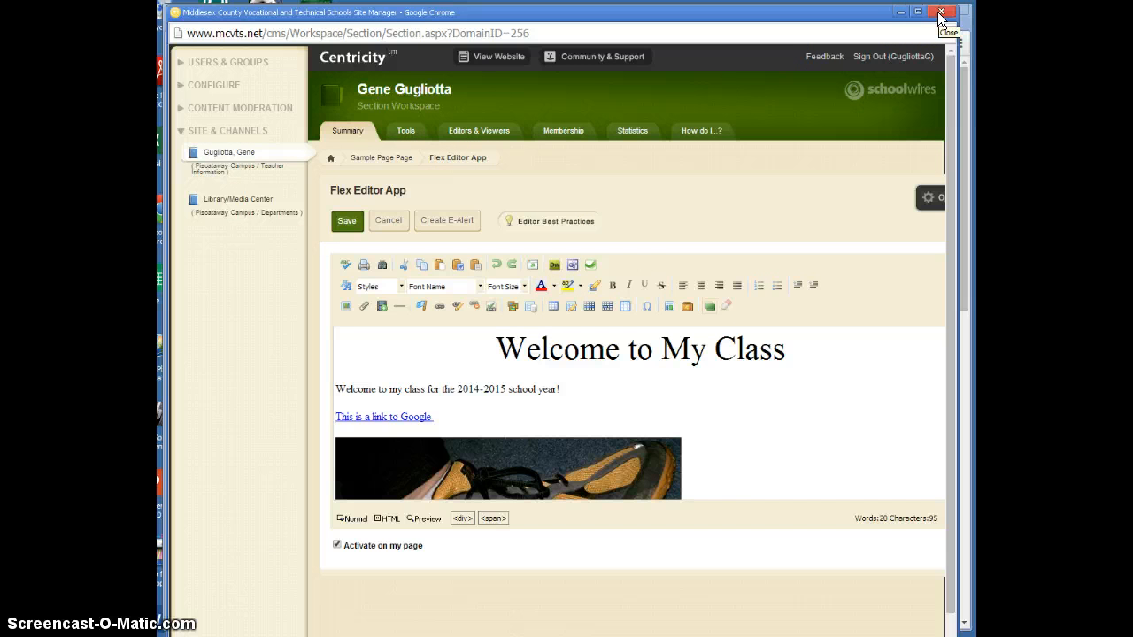
{"action": "mouse_move", "coordinate": [730, 296]}
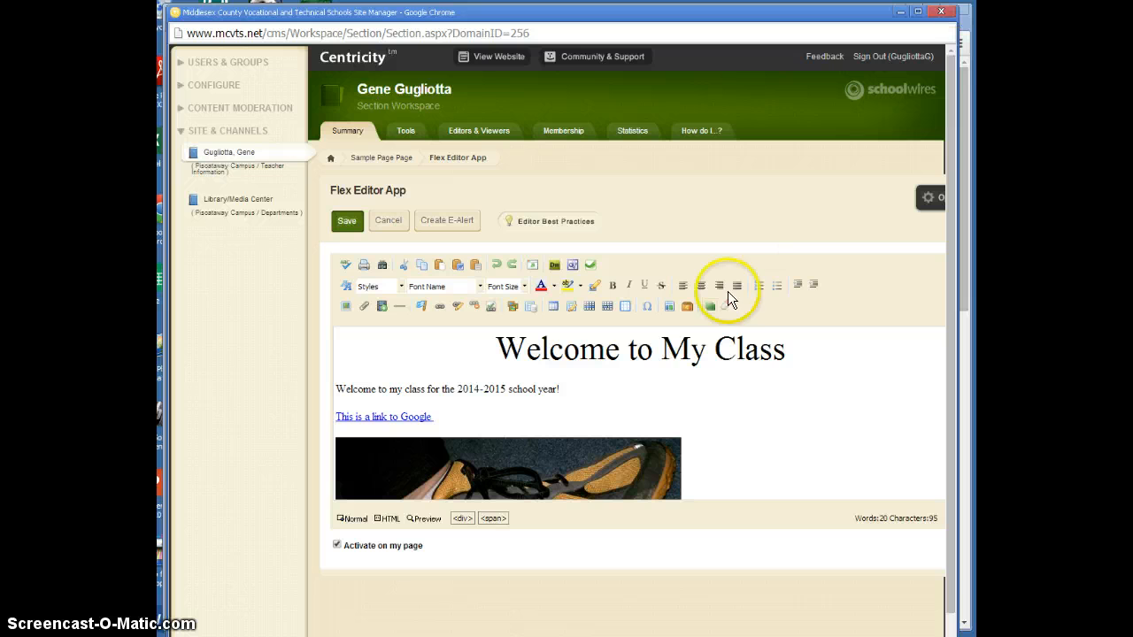
{"action": "left_click", "coordinate": [788, 349]}
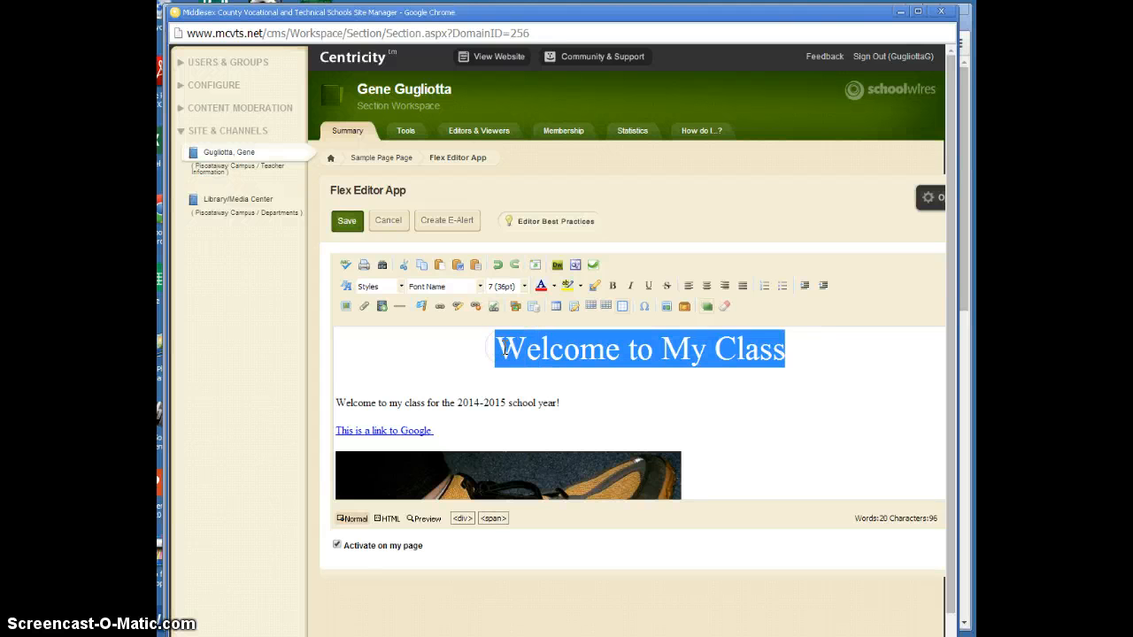
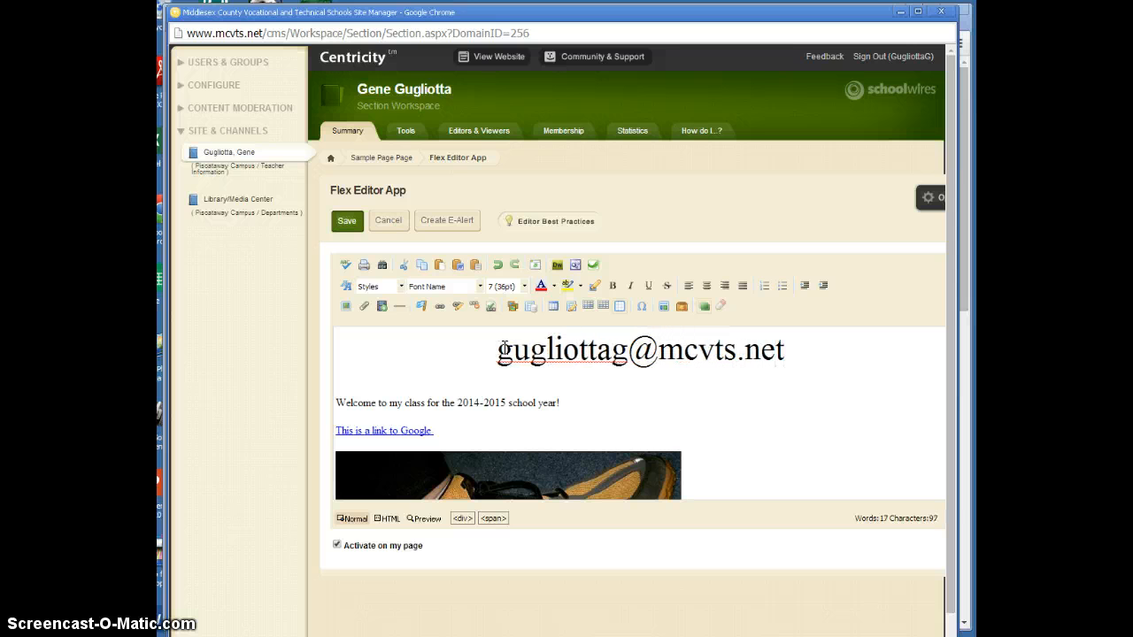
{"action": "left_click", "coordinate": [783, 350]}
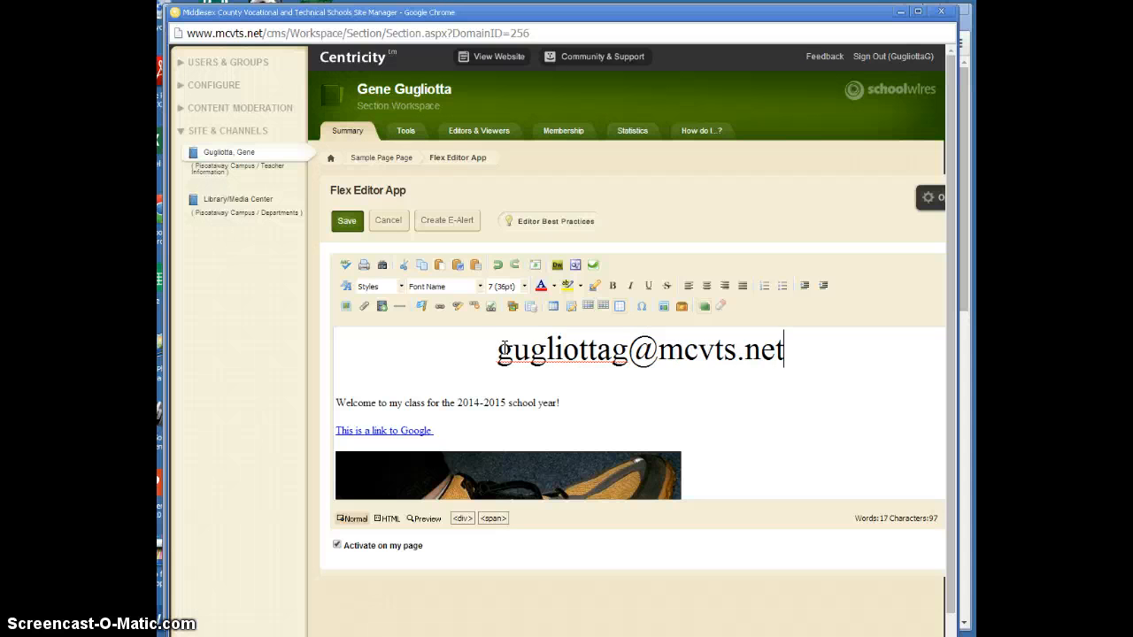
{"action": "mouse_move", "coordinate": [630, 401]}
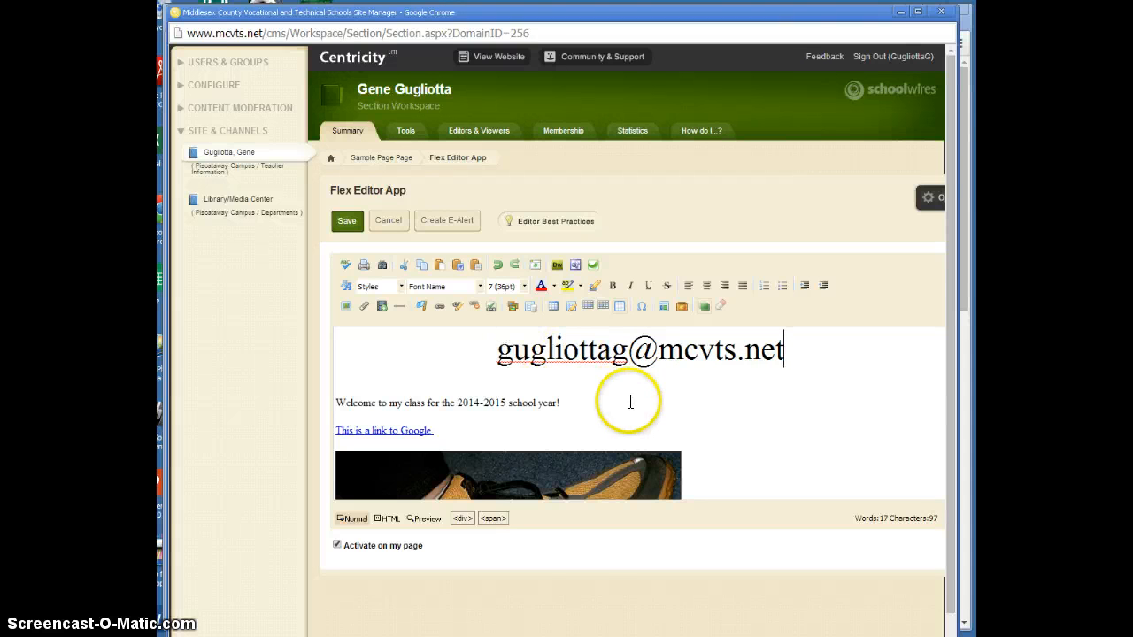